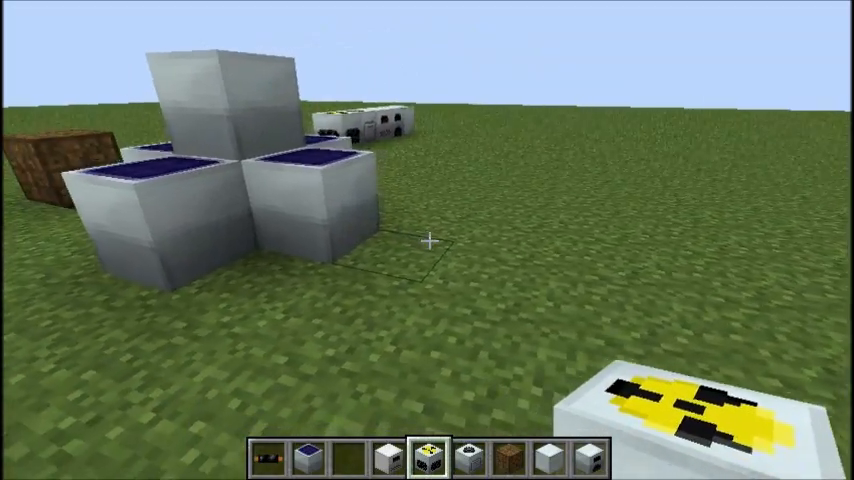
mouse_move(428, 240)
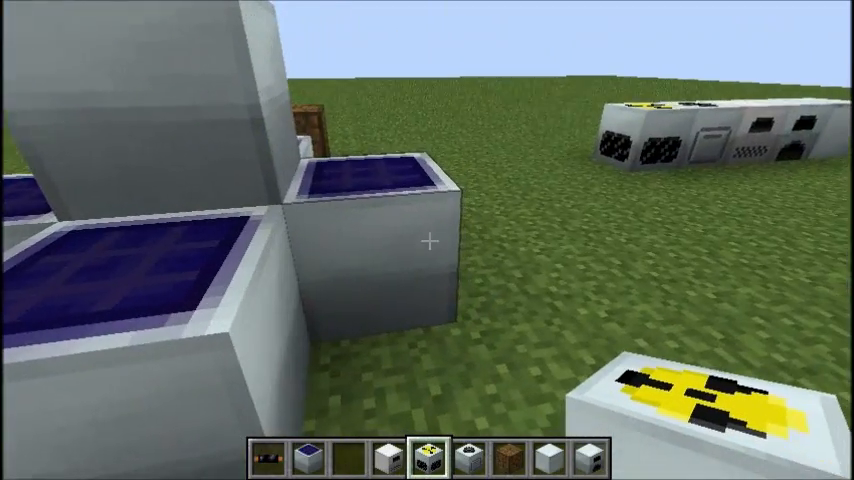
mouse_move(428, 240)
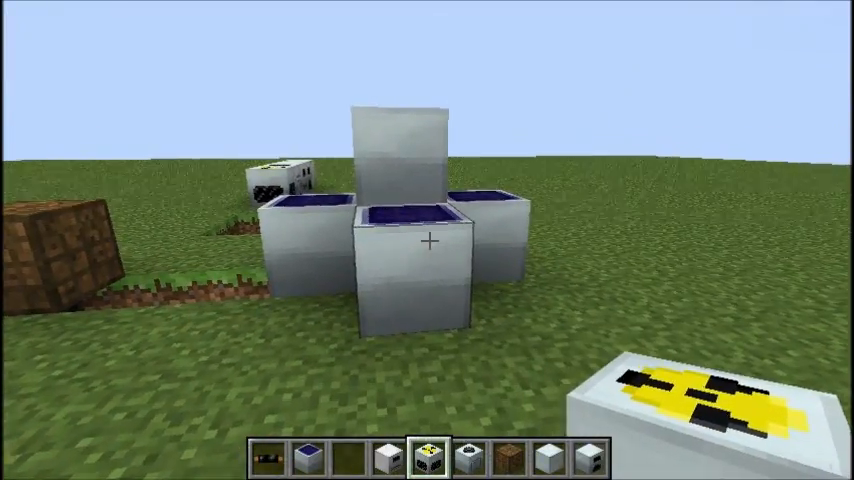
mouse_move(428, 240)
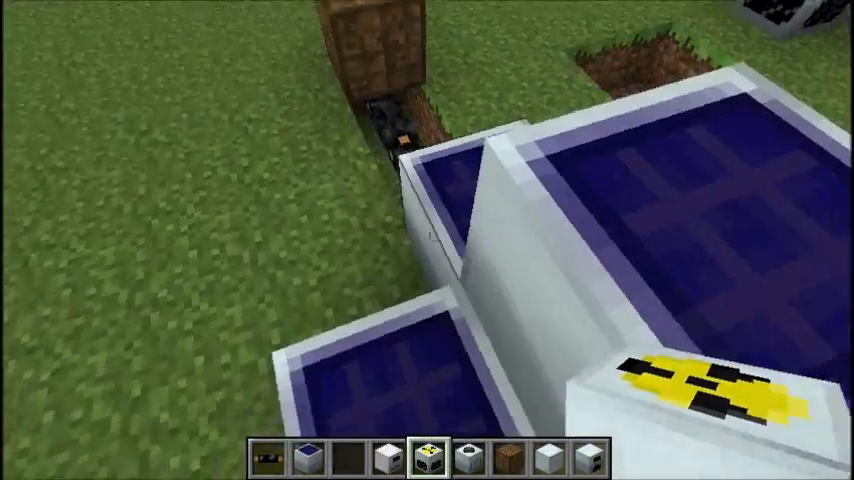
Show the F3 debug overlay confirming Minecraft version 1.4.7.
key(F3)
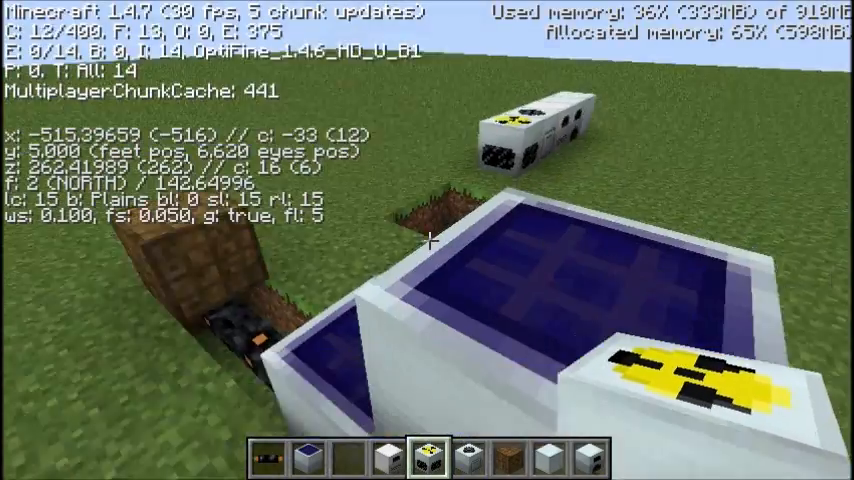
mouse_move(428, 240)
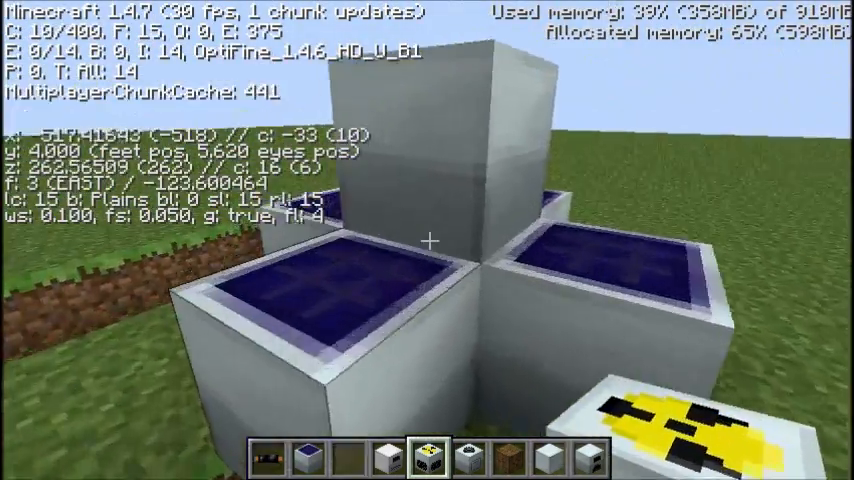
Browse the IndustrialCraft 2 creative tab's machines, cables and upgrades, then leave the inventory.
key(e)
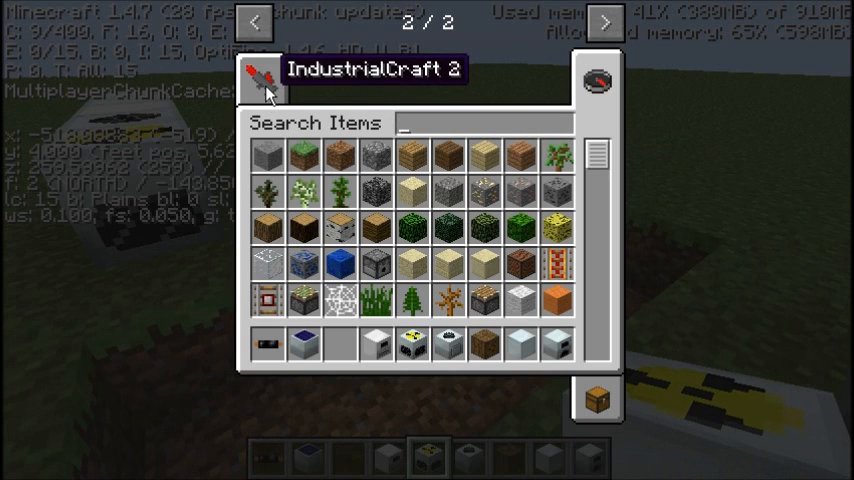
click(262, 82)
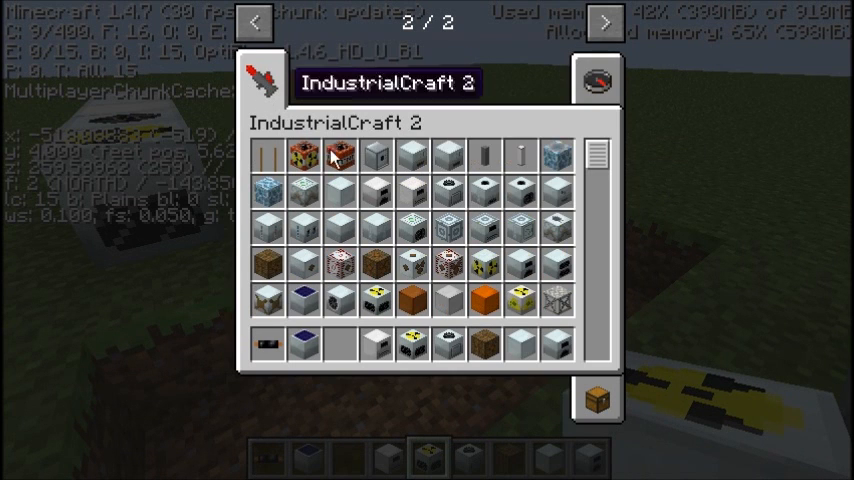
mouse_move(412, 196)
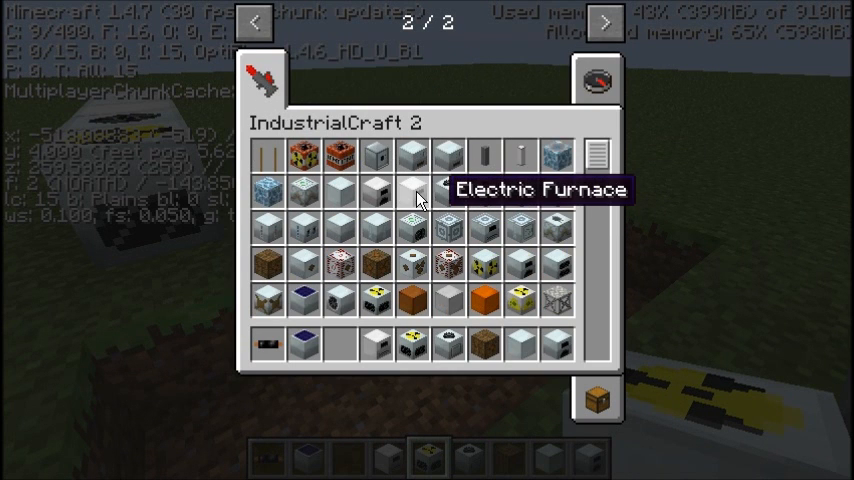
mouse_move(410, 296)
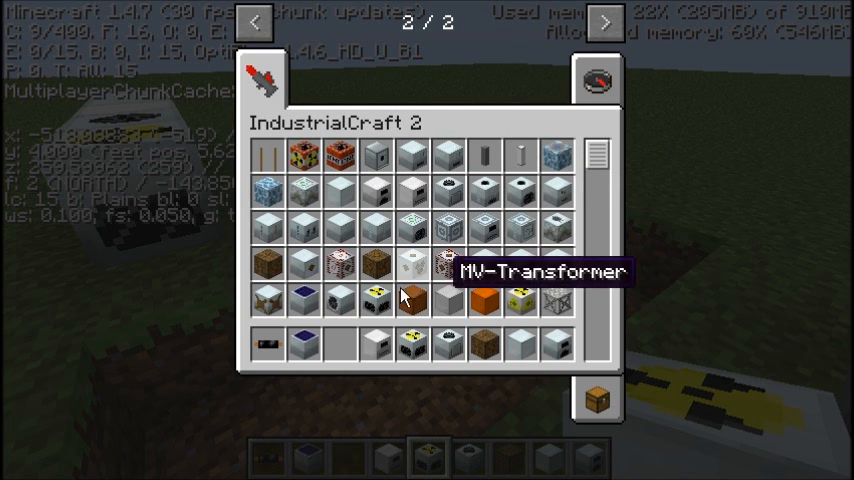
mouse_move(302, 310)
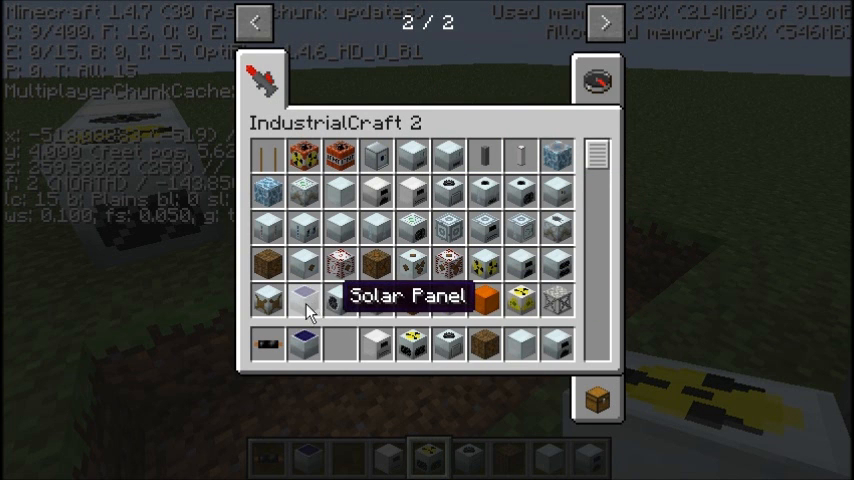
scroll(down, 3)
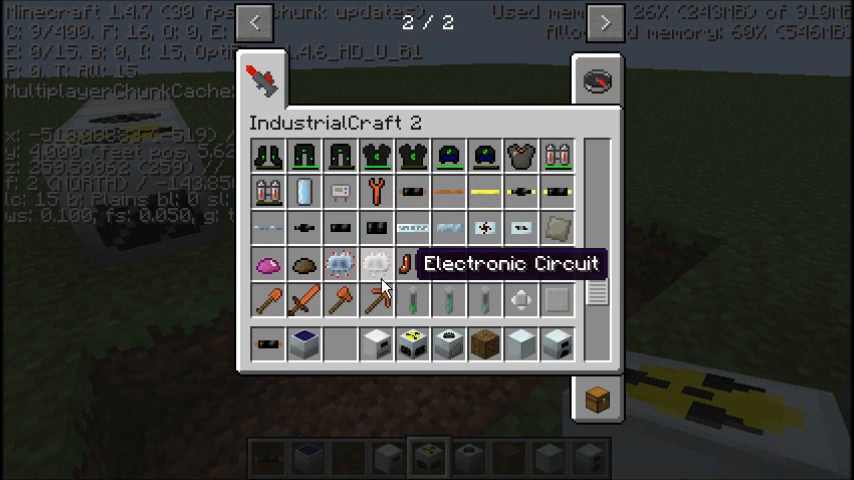
mouse_move(482, 192)
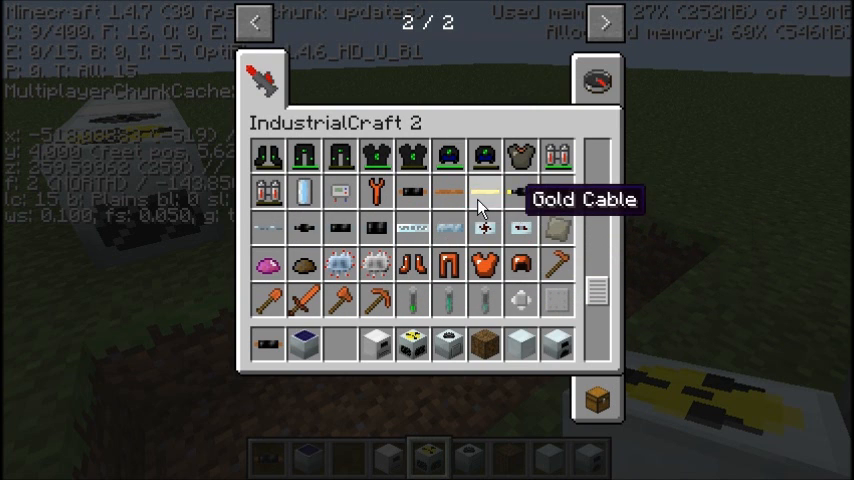
mouse_move(376, 228)
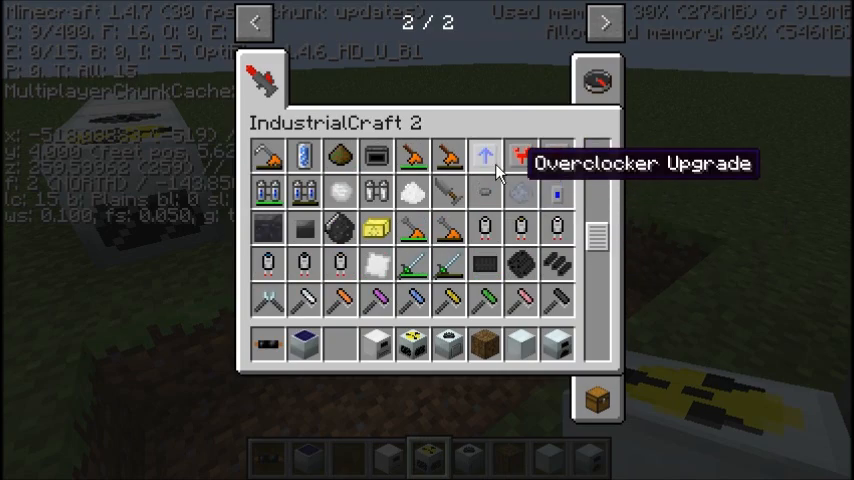
key(Escape)
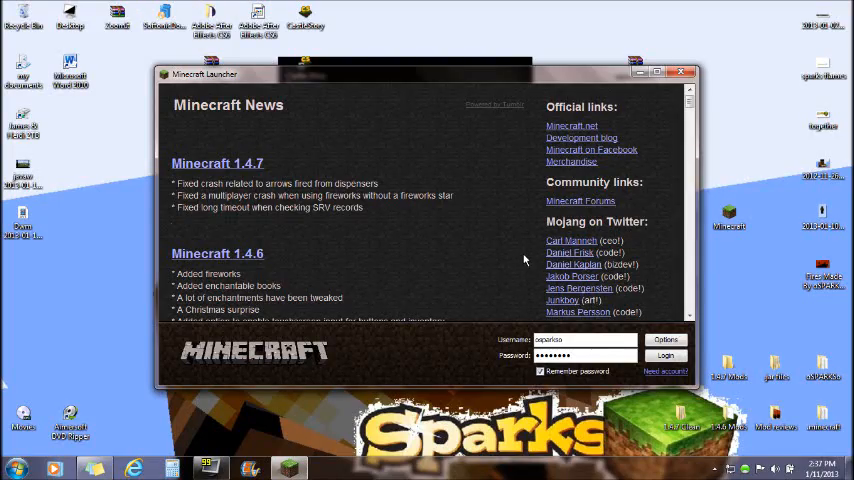
mouse_move(428, 258)
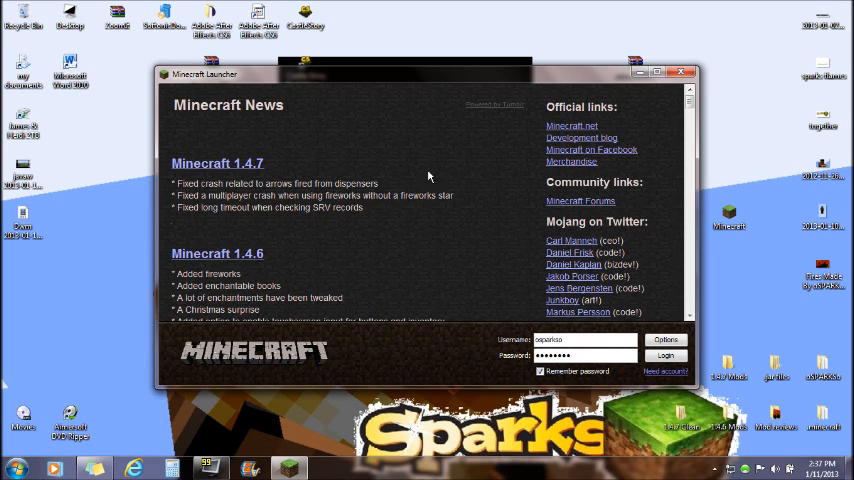
Enable Force Update in the launcher options and log in so Minecraft re-downloads its files.
click(664, 340)
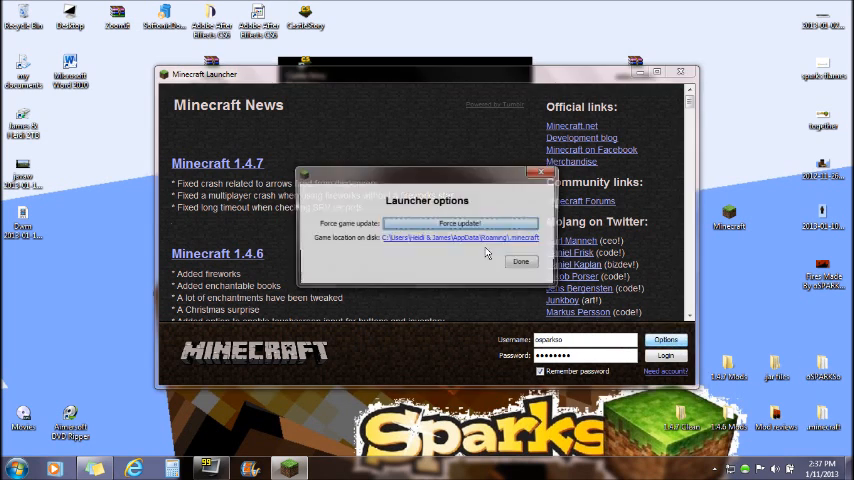
click(520, 260)
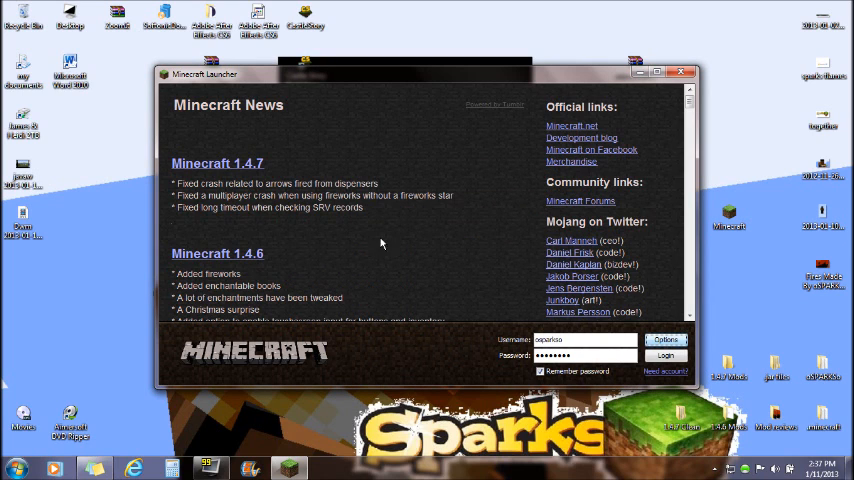
click(666, 356)
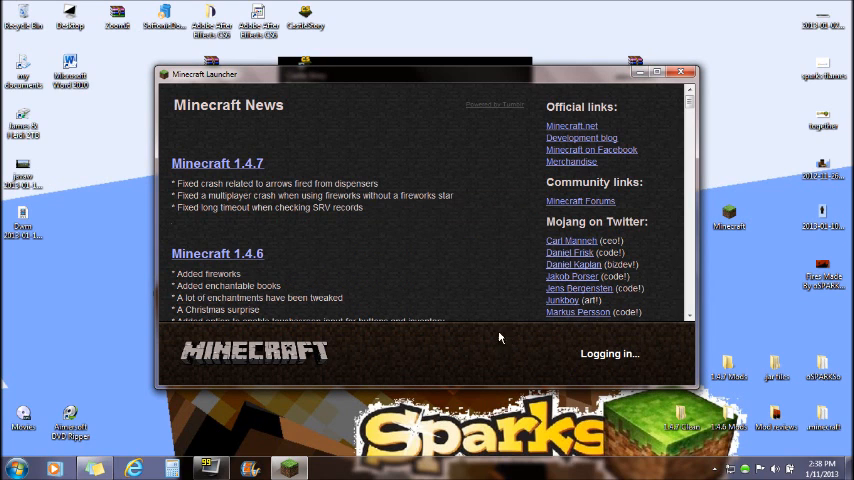
mouse_move(480, 314)
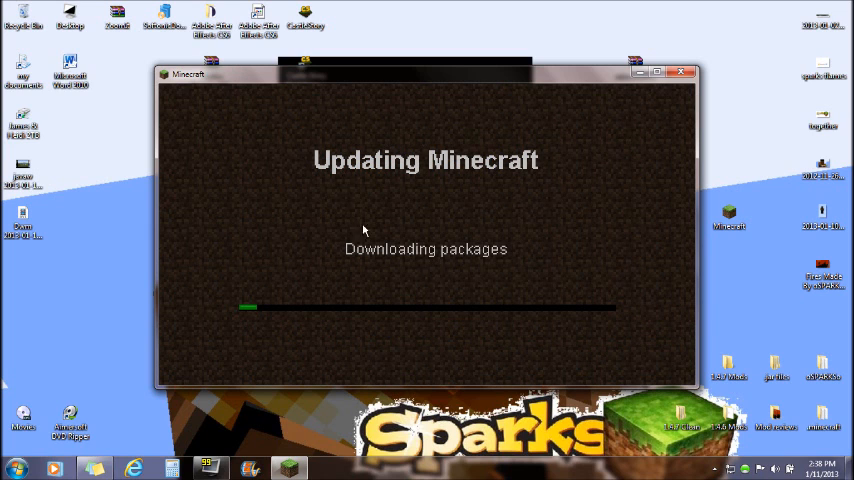
mouse_move(356, 170)
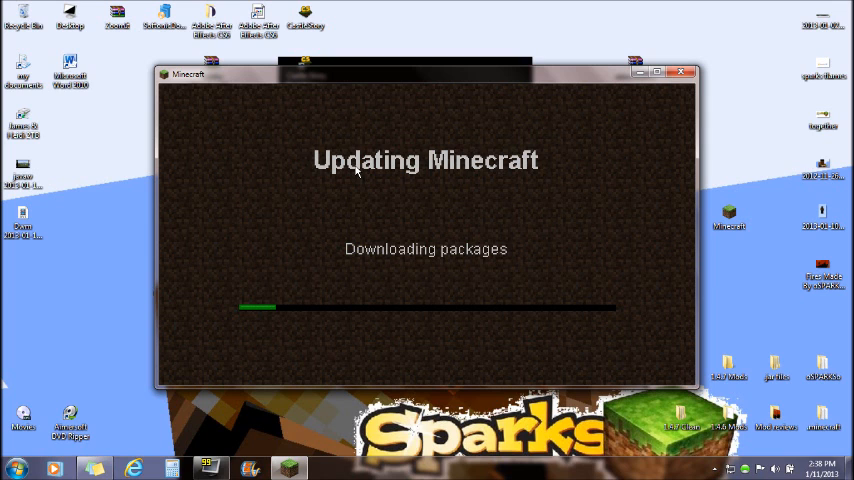
mouse_move(500, 100)
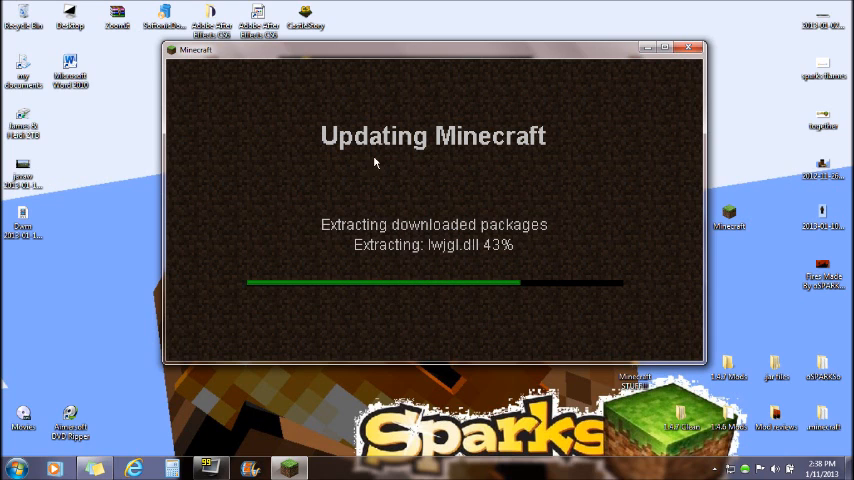
mouse_move(340, 210)
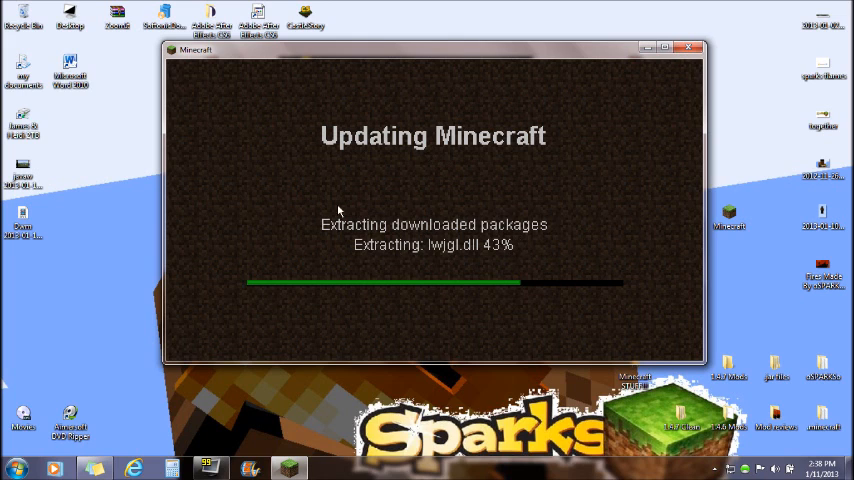
mouse_move(420, 212)
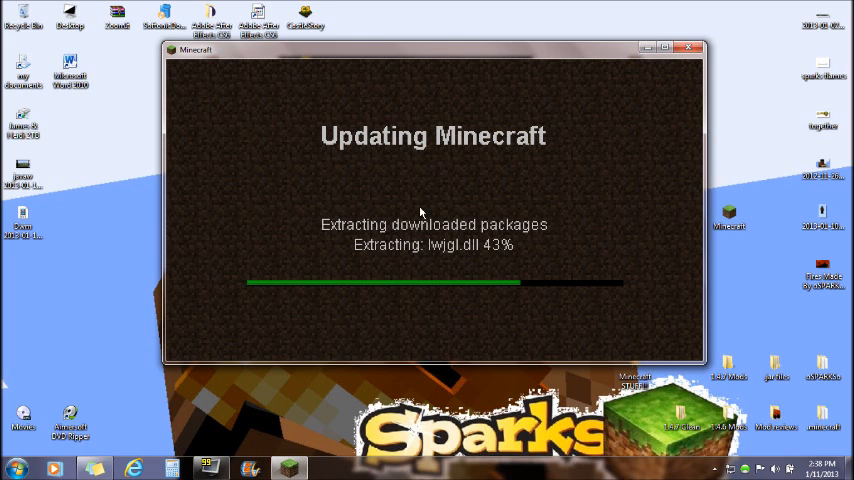
mouse_move(578, 188)
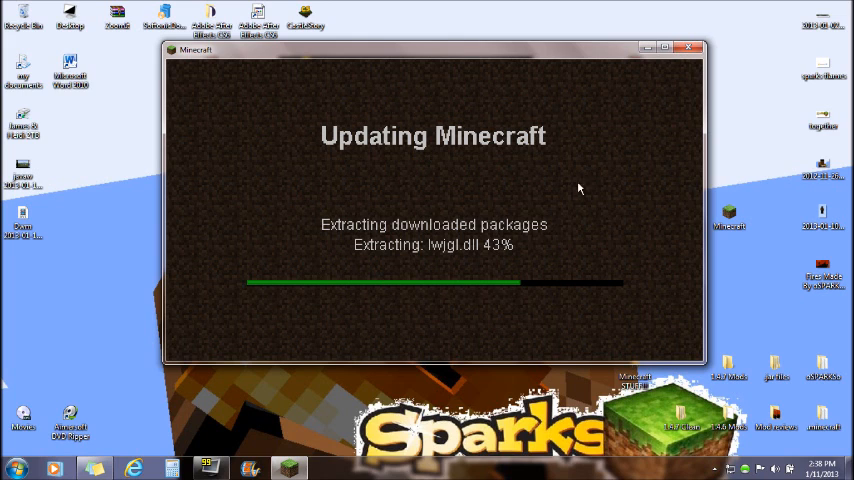
mouse_move(474, 200)
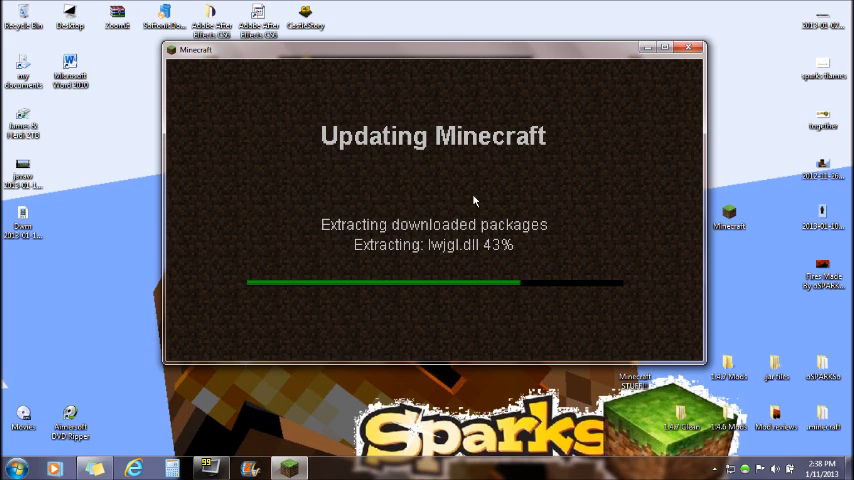
mouse_move(416, 100)
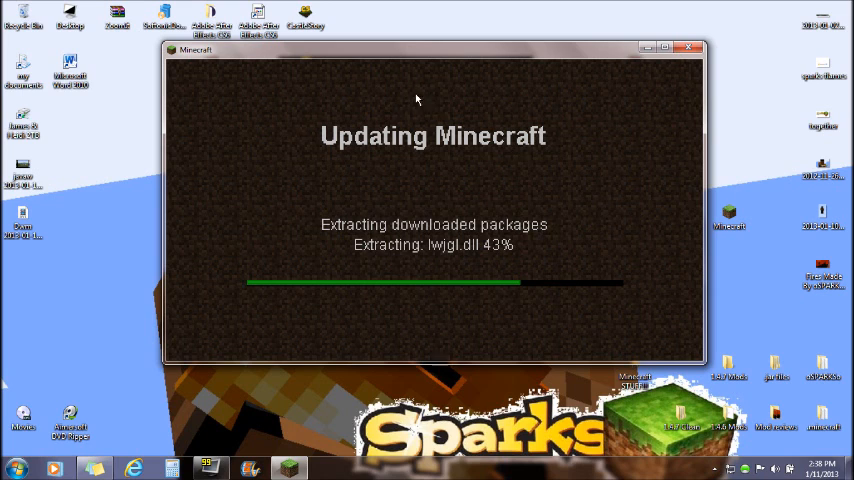
mouse_move(310, 228)
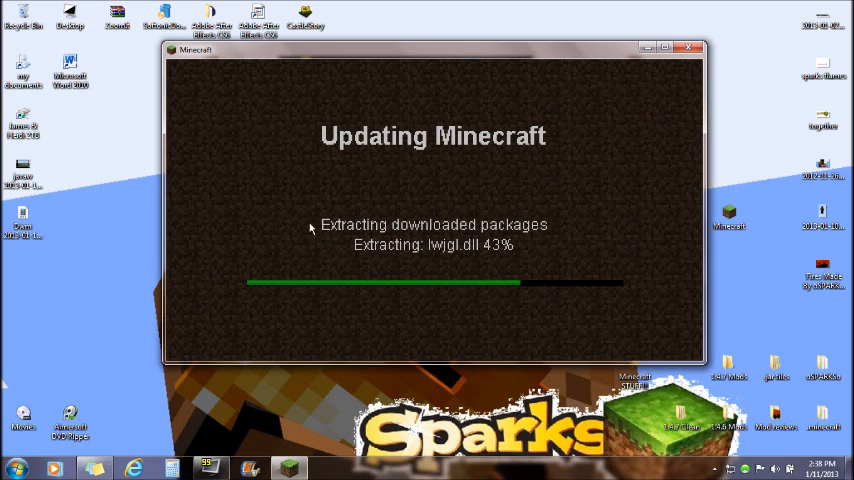
mouse_move(440, 116)
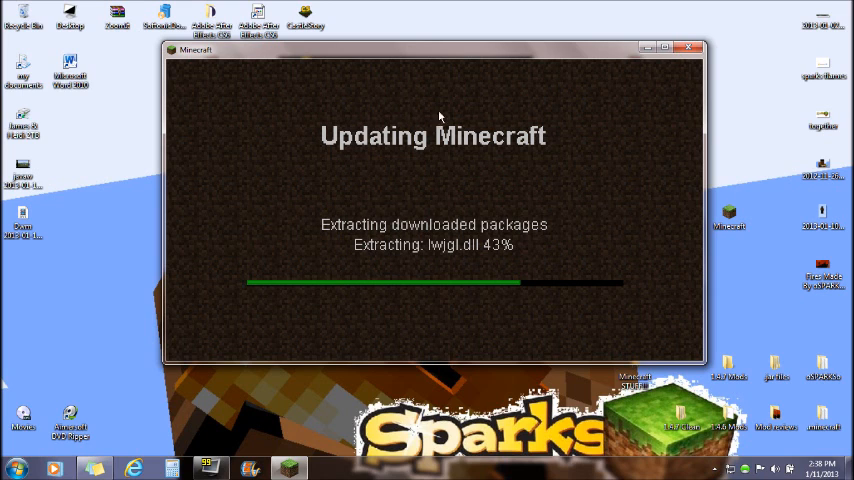
mouse_move(360, 164)
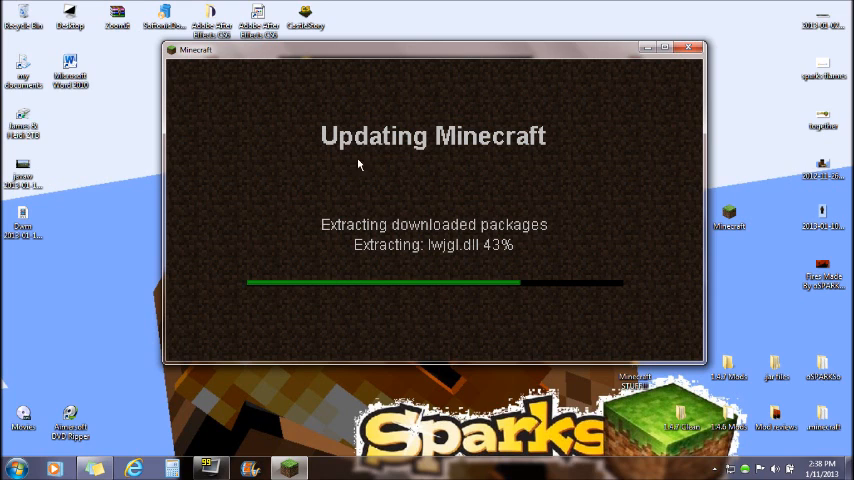
mouse_move(408, 236)
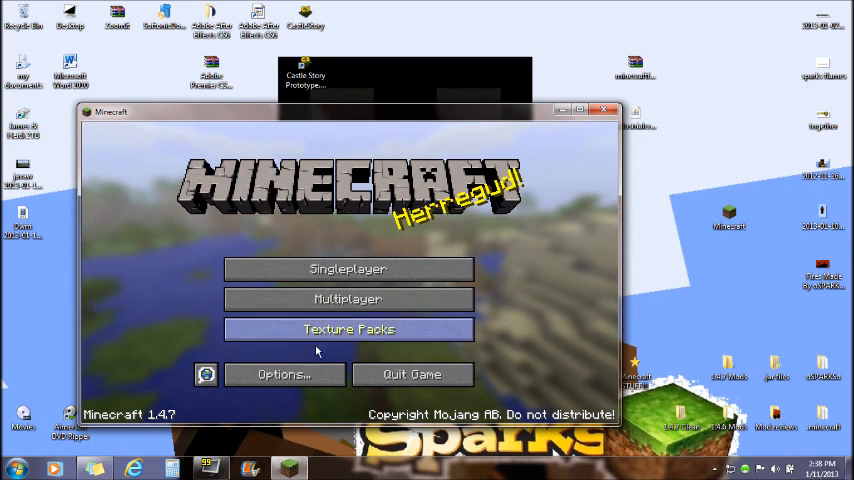
mouse_move(604, 112)
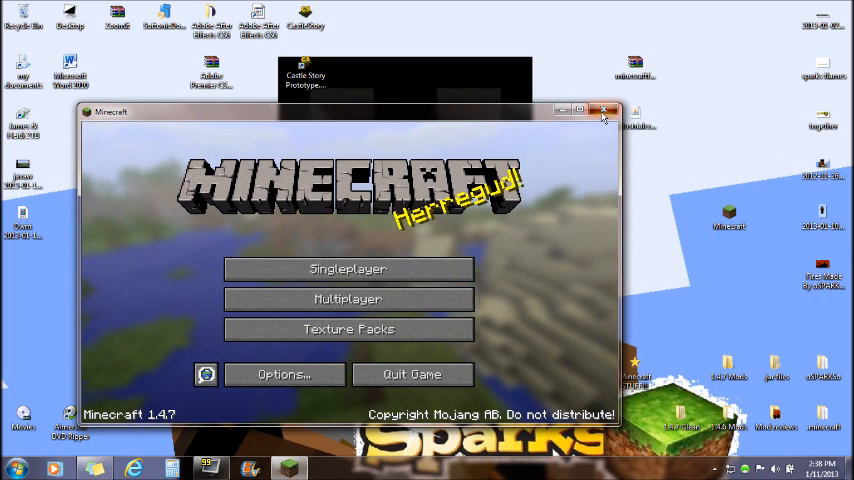
Quit Minecraft from the 1.4.7 title screen back to the desktop.
click(606, 108)
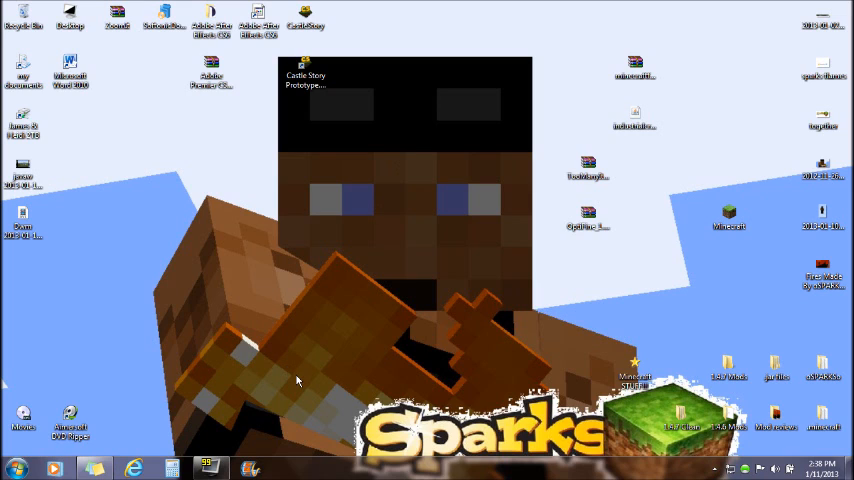
mouse_move(302, 364)
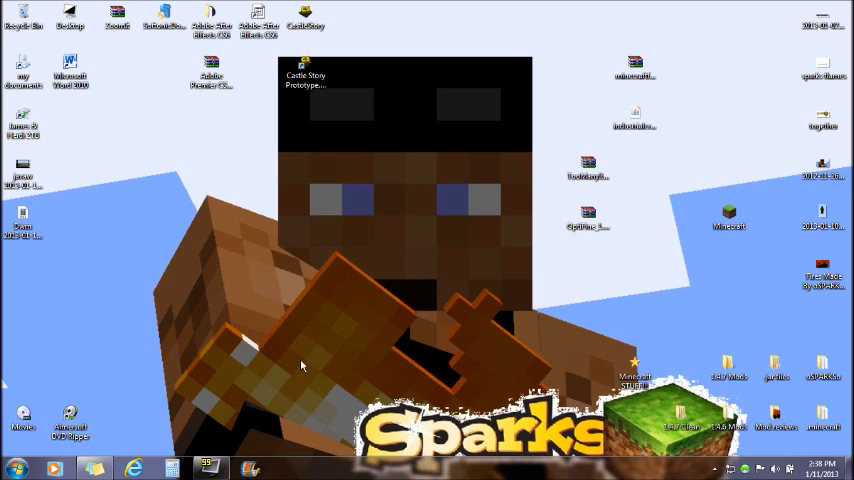
mouse_move(634, 70)
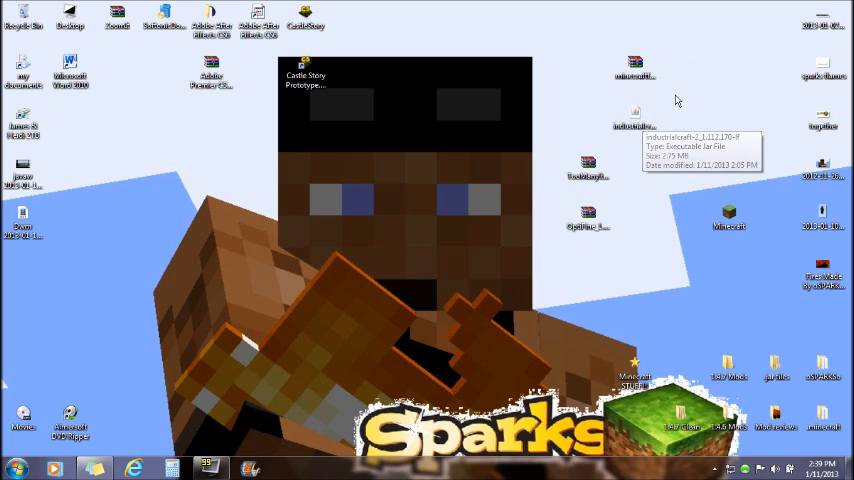
mouse_move(472, 160)
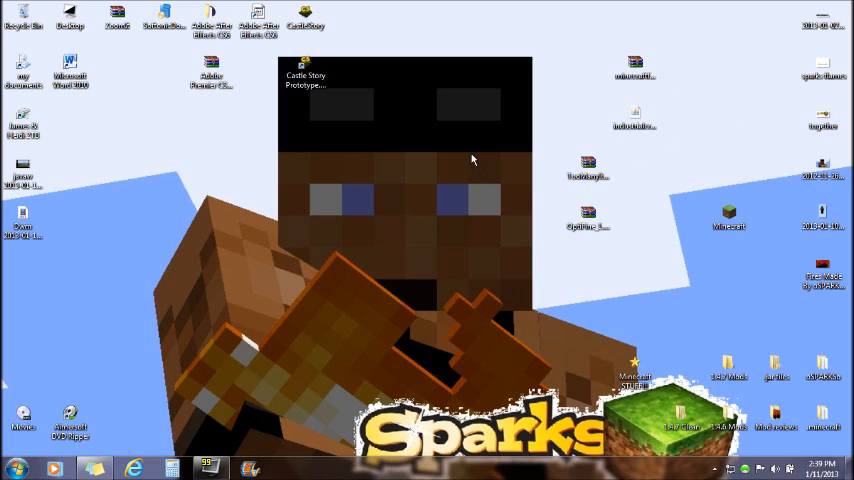
mouse_move(200, 372)
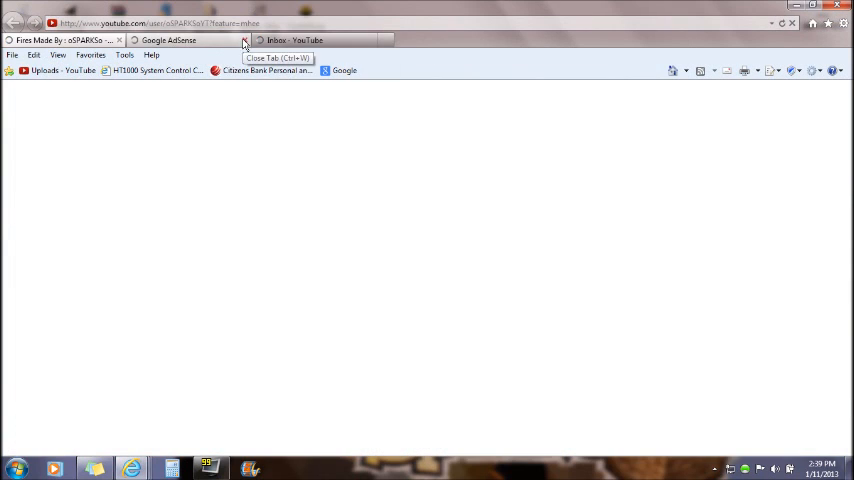
Load the IndustrialCraft forum bookmark and scroll to the Open Beta v1.112 download links.
click(832, 24)
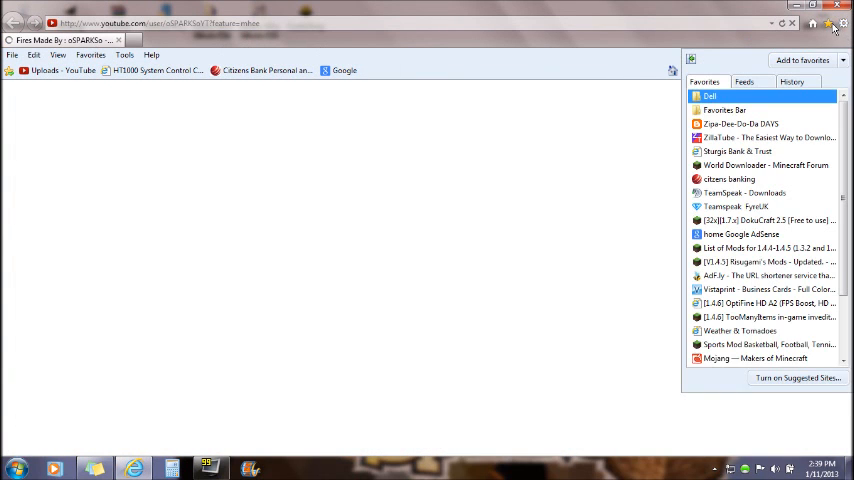
scroll(down, 3)
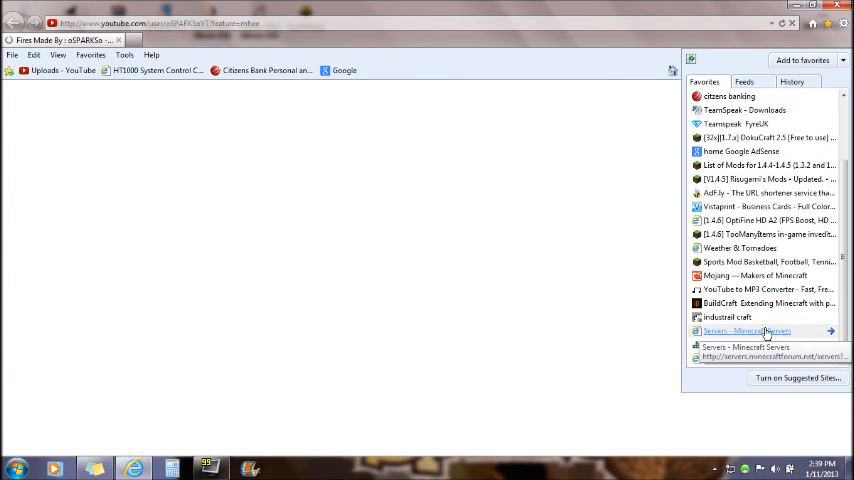
click(728, 316)
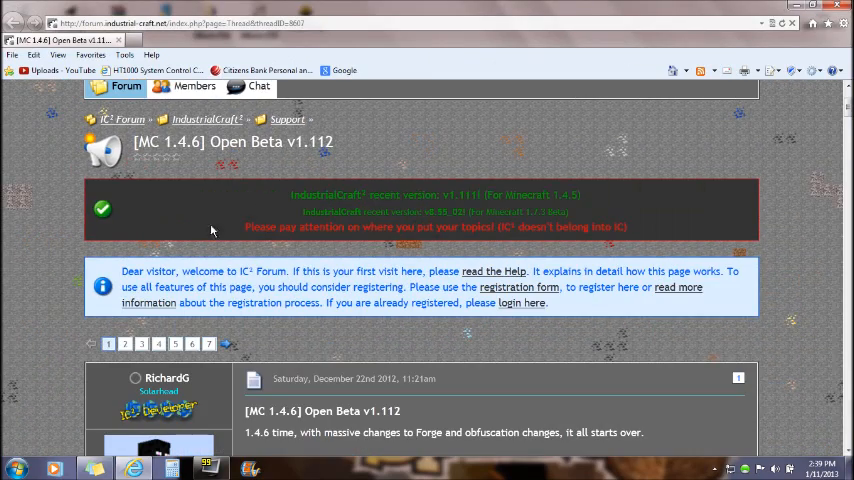
scroll(down, 3)
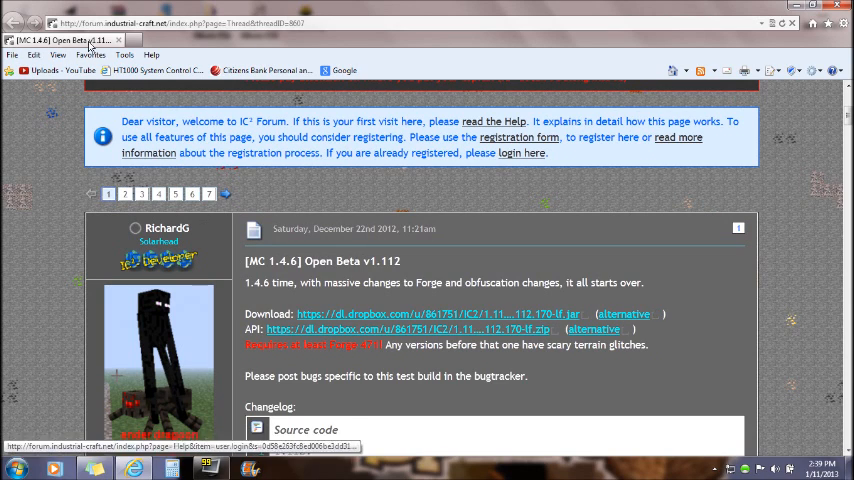
mouse_move(290, 364)
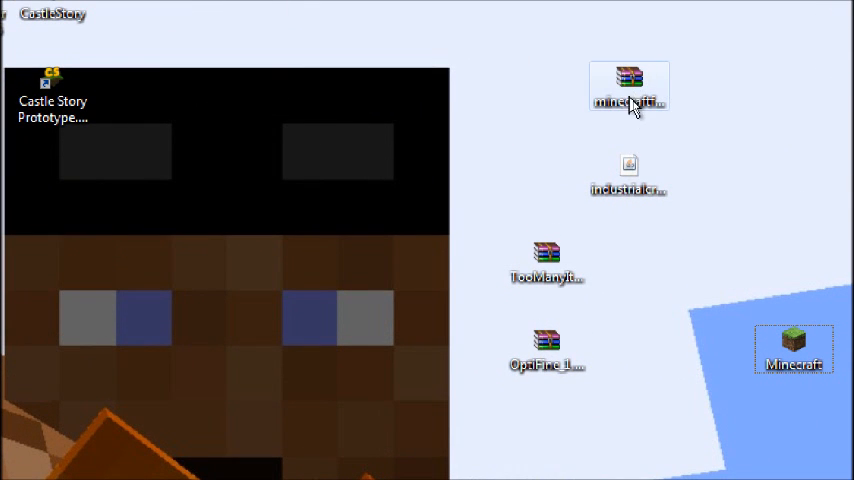
mouse_move(548, 276)
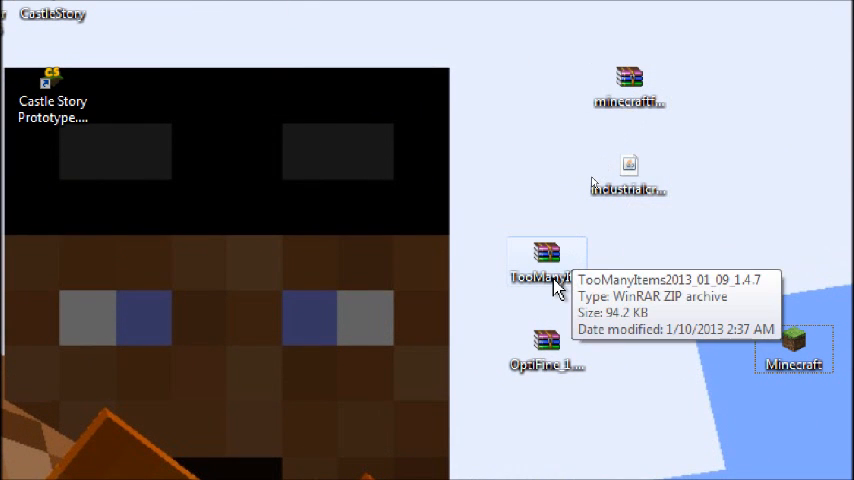
mouse_move(548, 364)
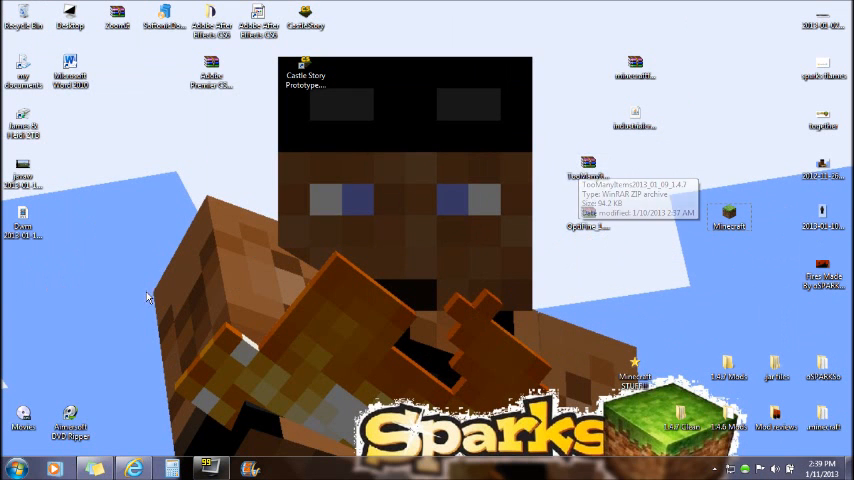
click(14, 468)
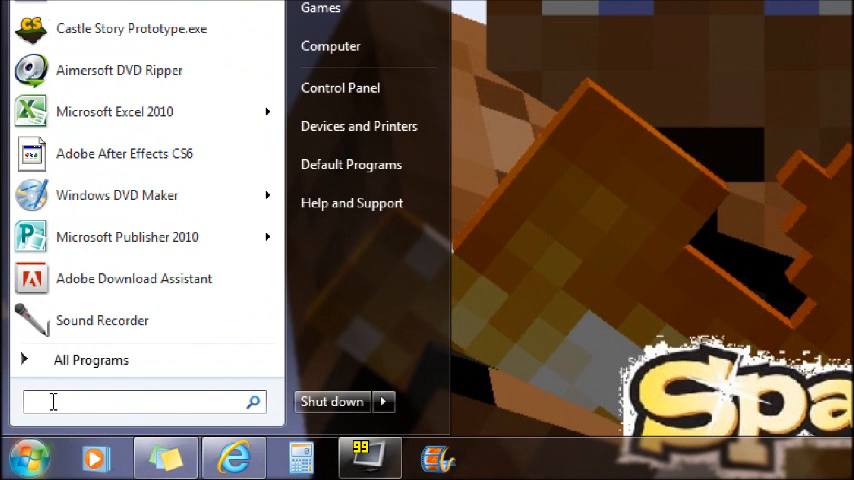
Search %appdata% from the Start menu and enter the Roaming folder.
text(%a)
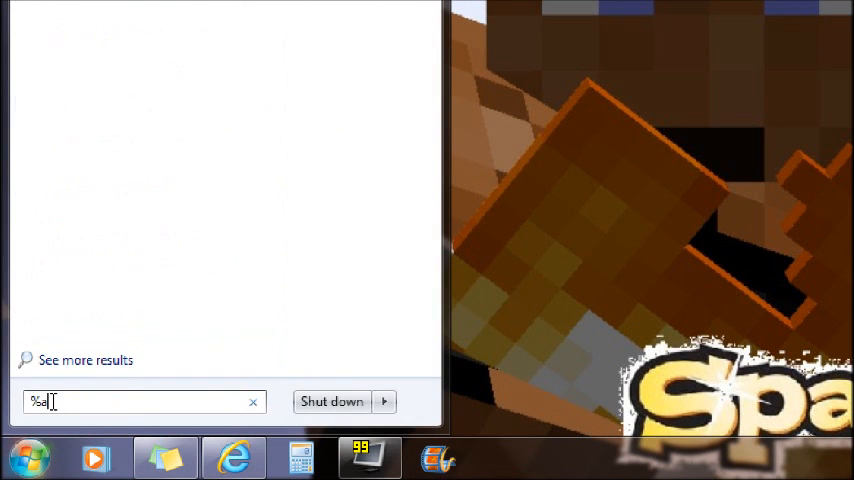
text(ppdata%)
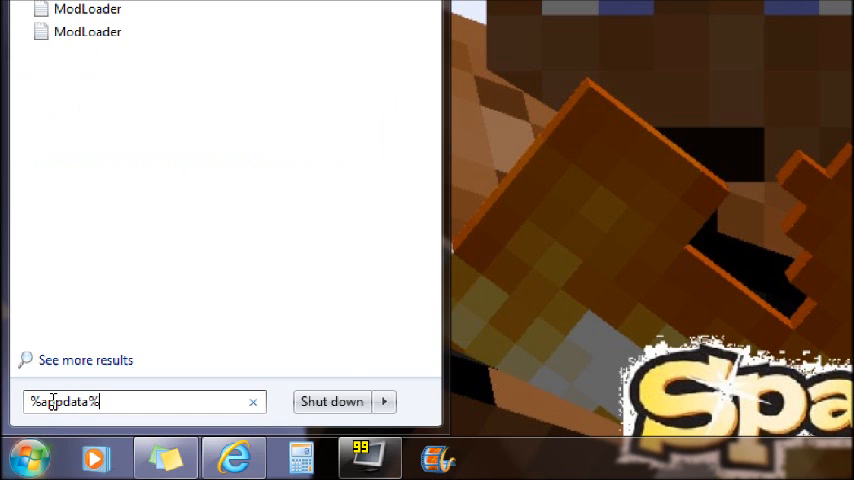
key(Return)
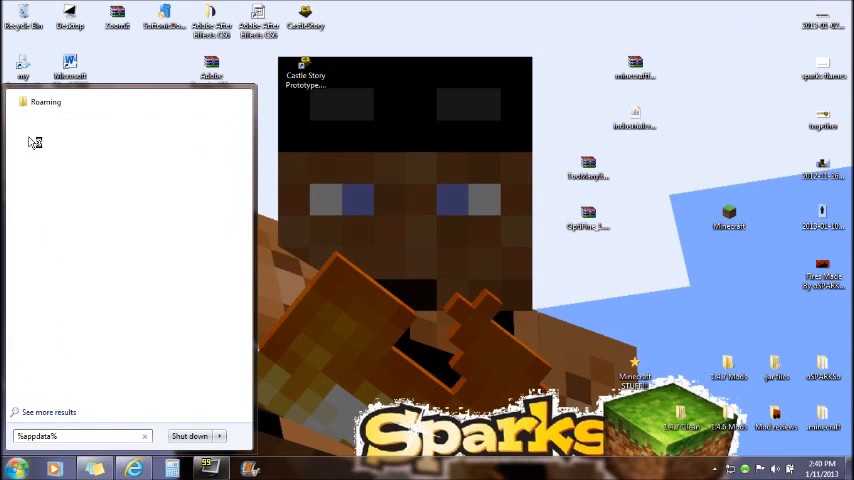
mouse_move(136, 436)
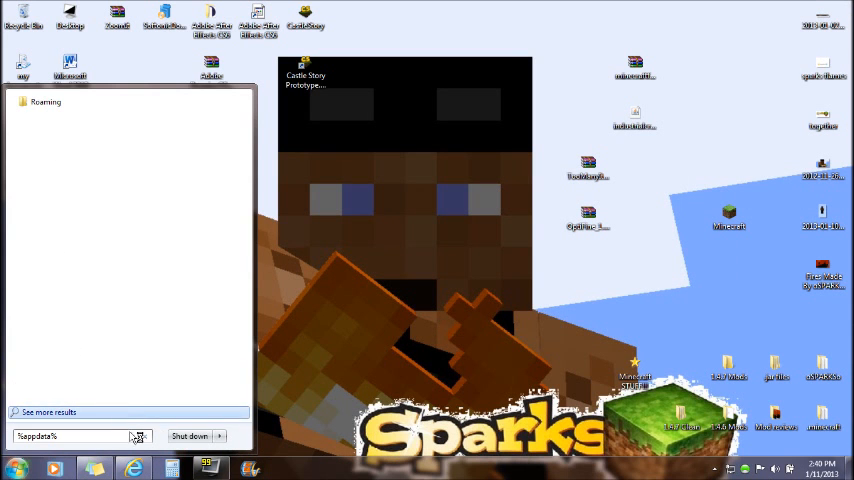
click(46, 100)
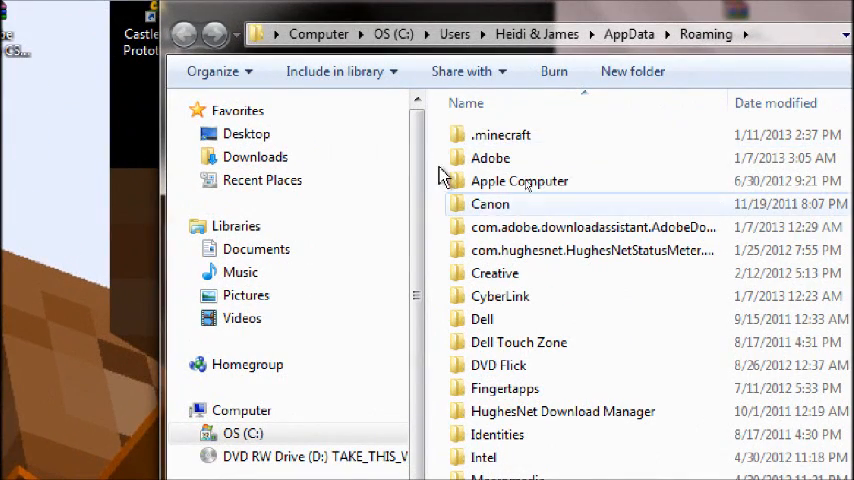
mouse_move(500, 134)
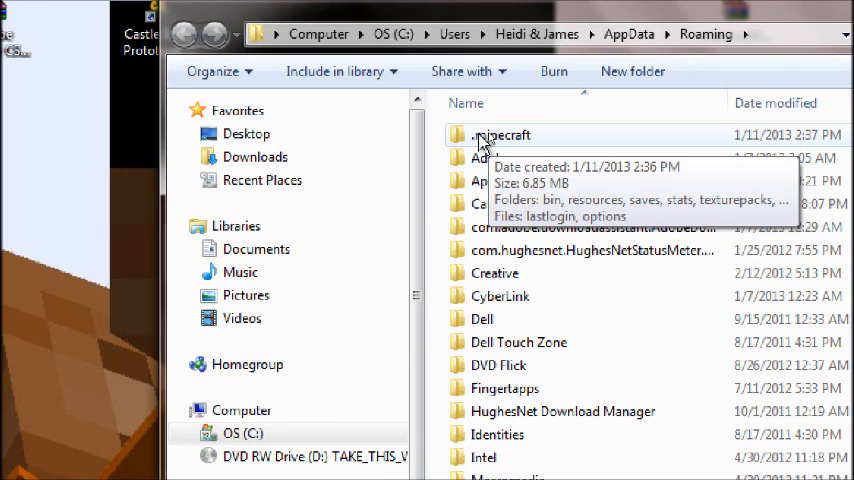
Navigate into .minecraft\bin and bring up the context menu on minecraft.jar.
double_click(504, 136)
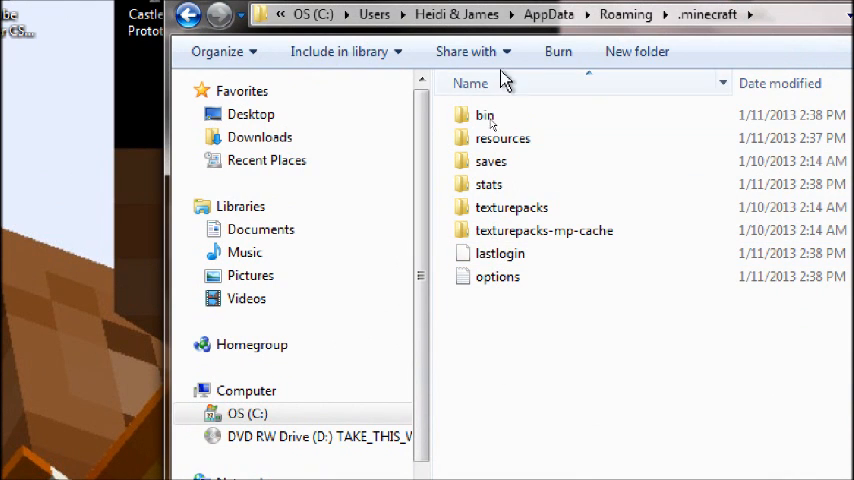
double_click(484, 114)
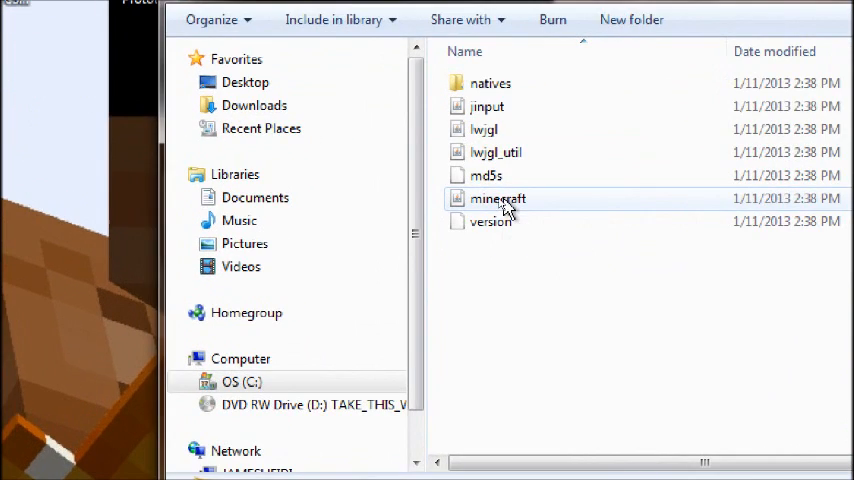
right_click(498, 198)
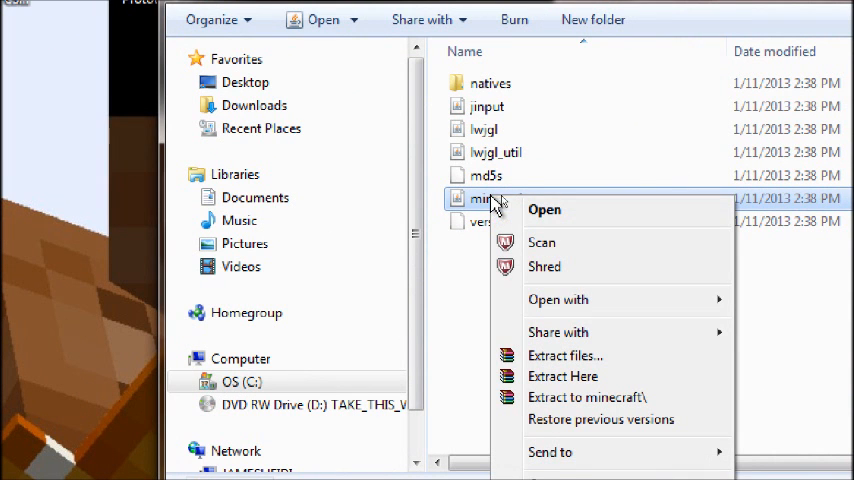
mouse_move(558, 300)
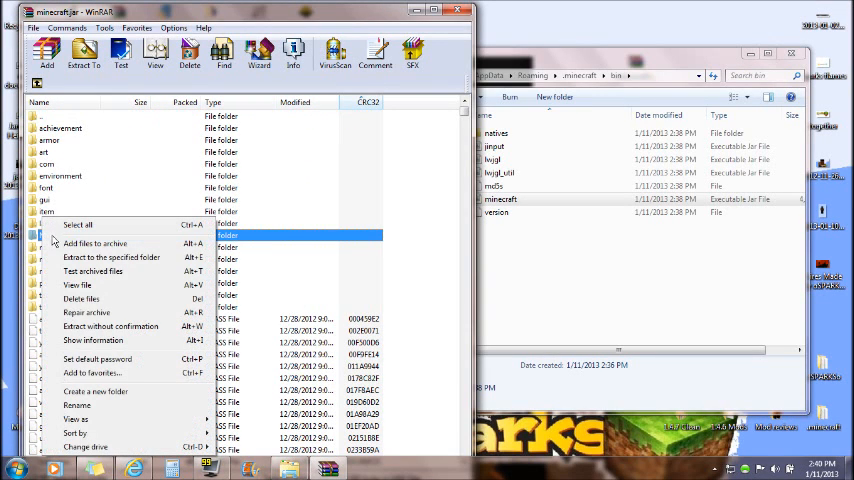
Delete the META-INF folder from minecraft.jar and confirm.
click(80, 298)
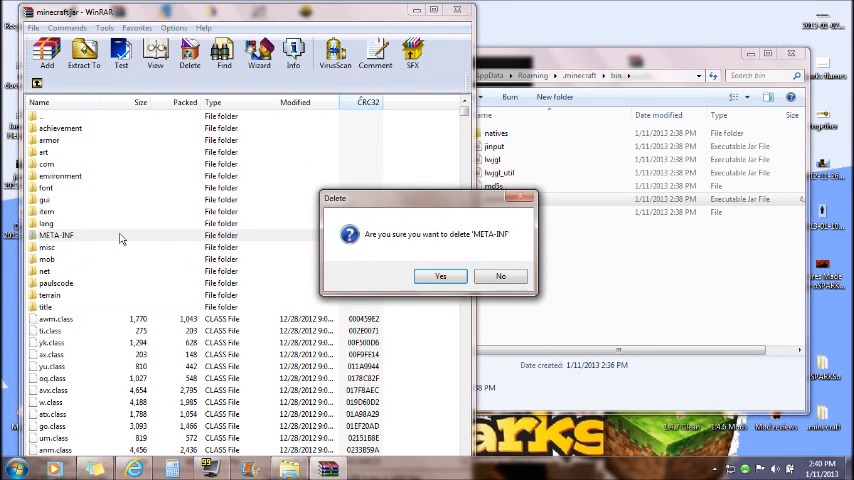
click(440, 276)
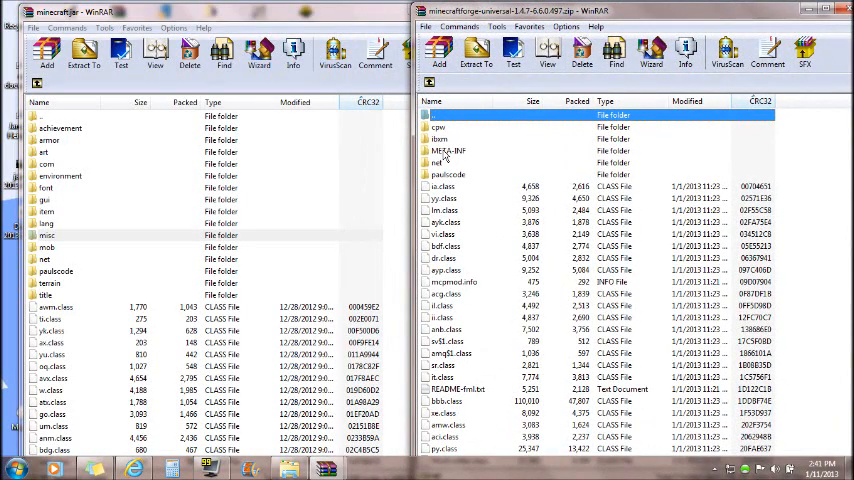
Copy every Forge universal file into minecraft.jar with Add and replace, then close the Forge archive.
right_click(600, 116)
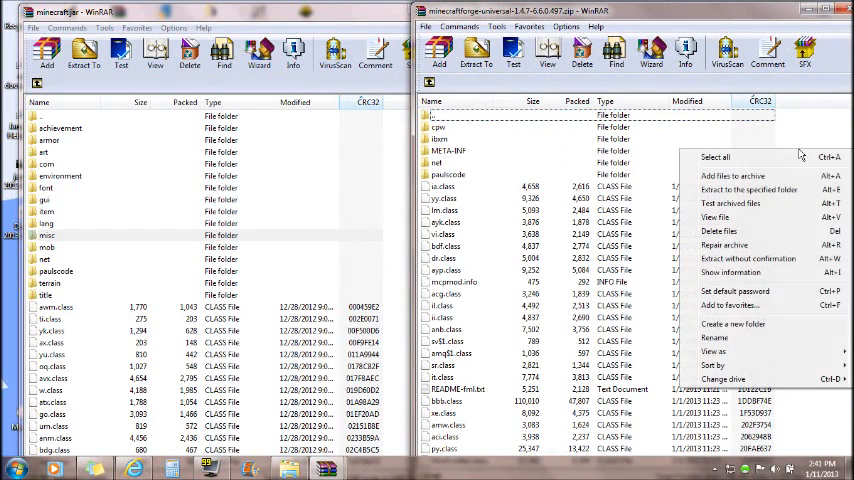
click(714, 156)
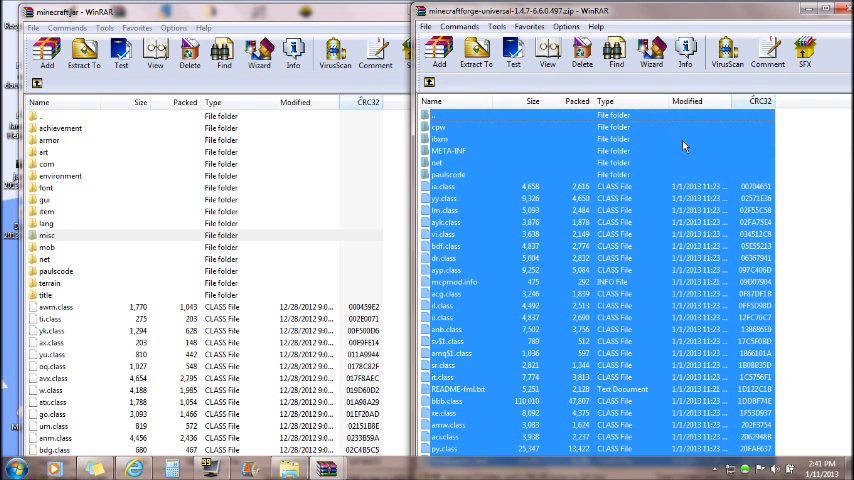
mouse_move(708, 156)
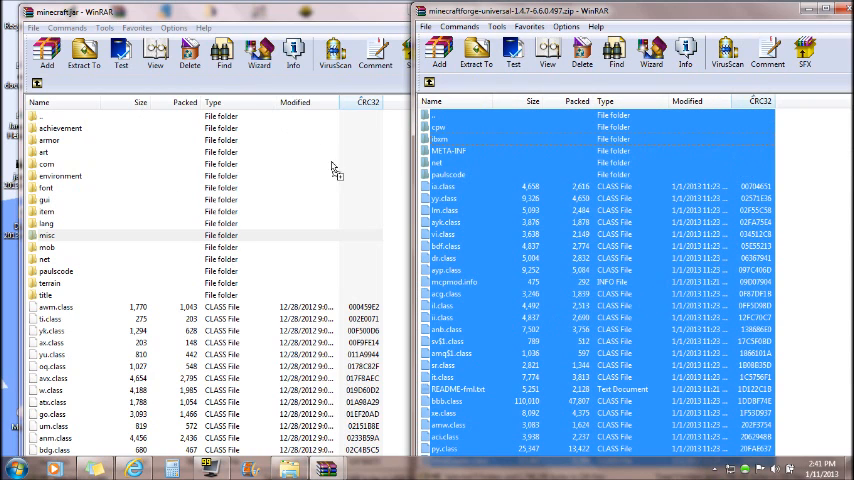
click(476, 52)
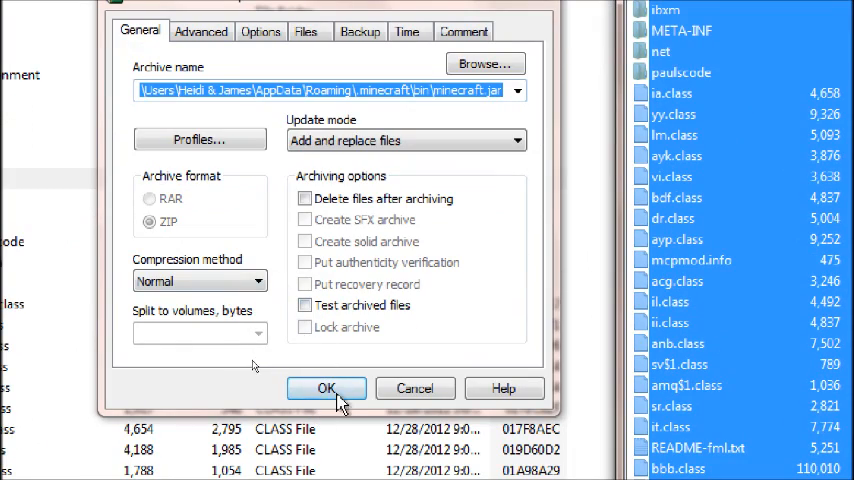
click(326, 388)
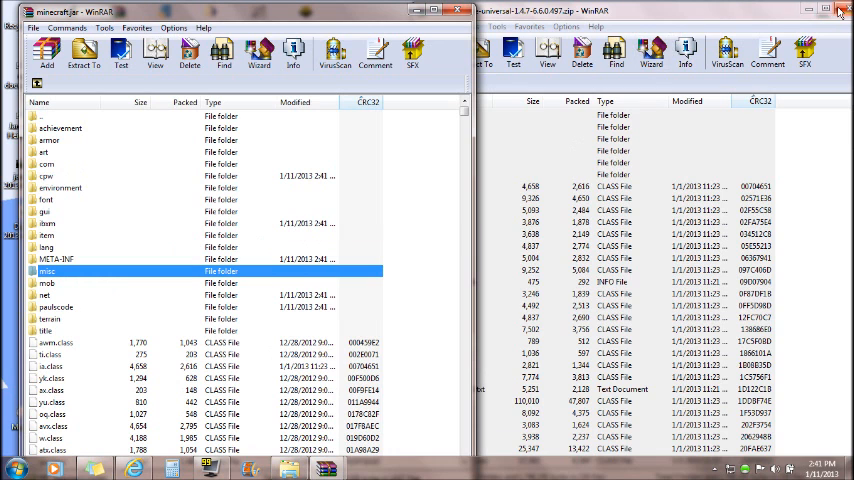
click(844, 8)
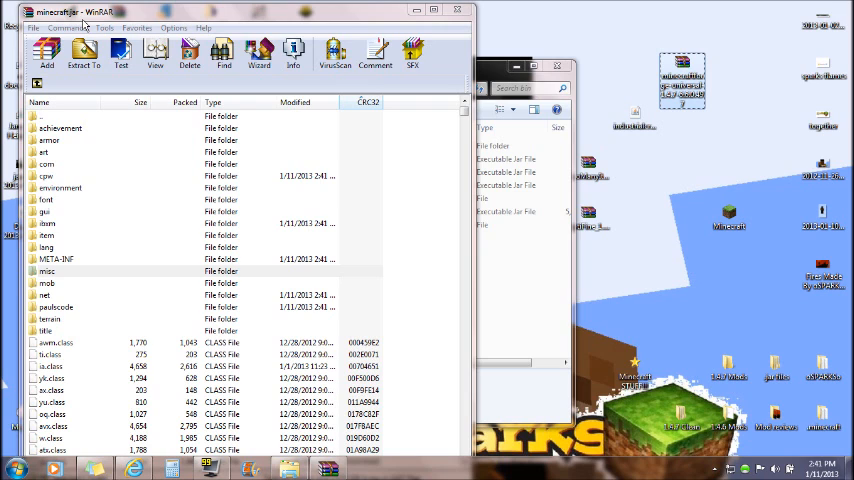
mouse_move(682, 76)
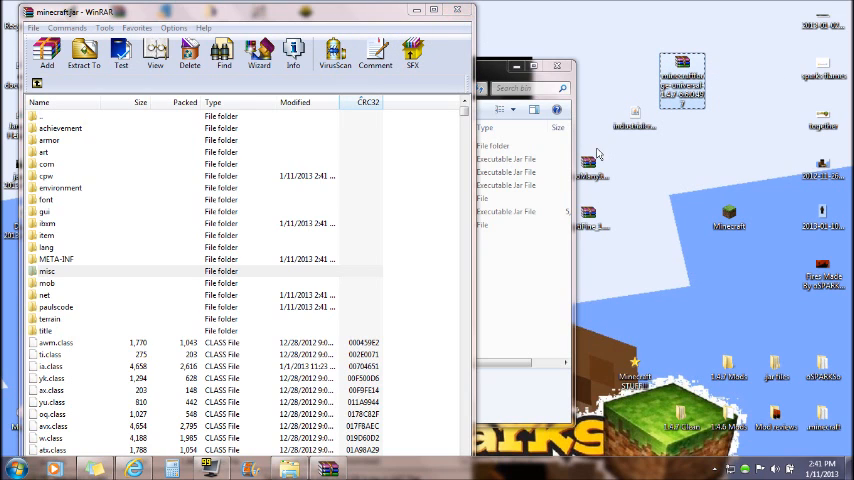
mouse_move(590, 164)
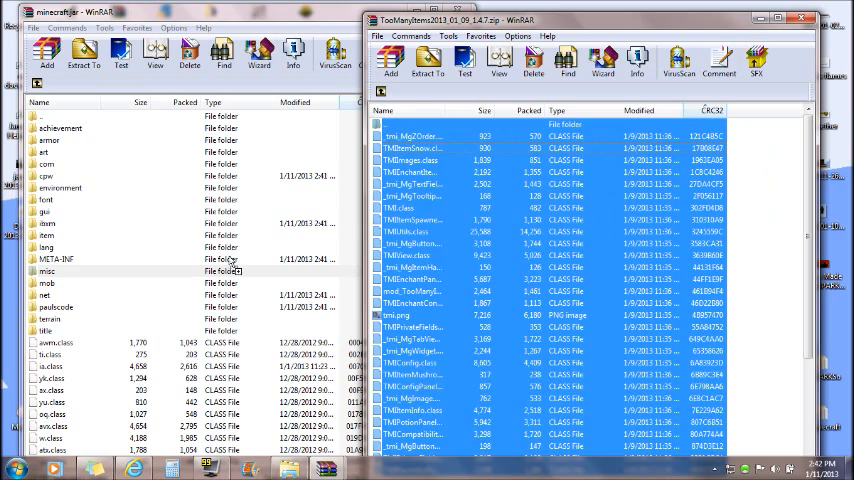
Add the selected TooManyItems files into minecraft.jar.
click(48, 54)
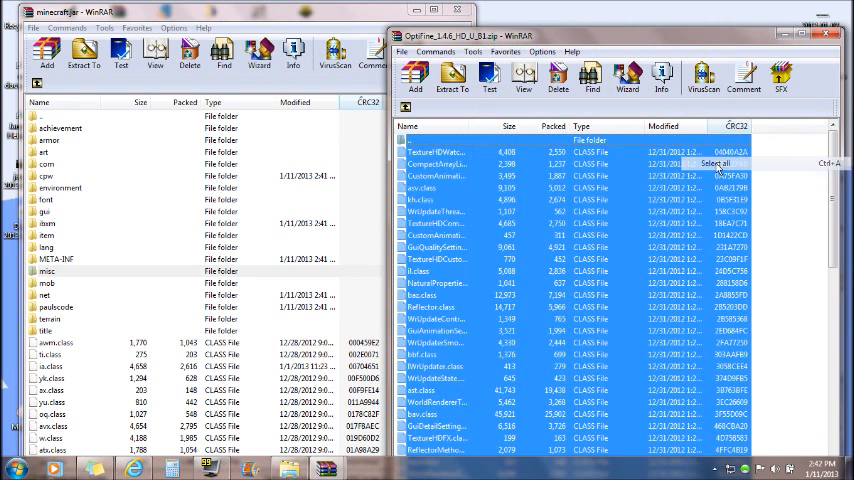
Add the selected OptiFine files into minecraft.jar and confirm the archive dialog.
click(452, 76)
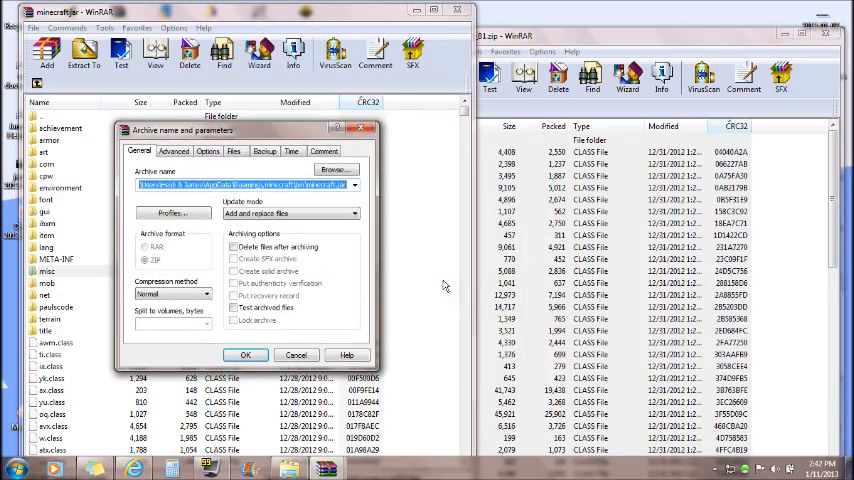
click(244, 356)
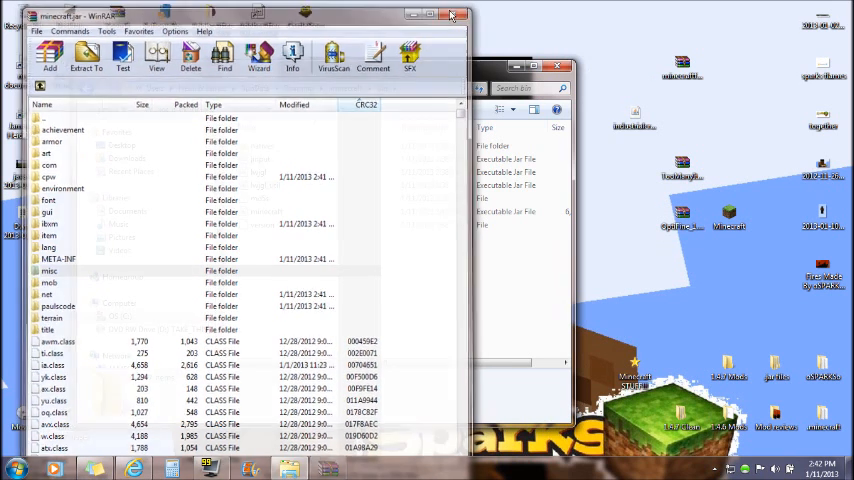
Close the minecraft.jar archive and create a new folder named 'mods' inside .minecraft.
click(452, 16)
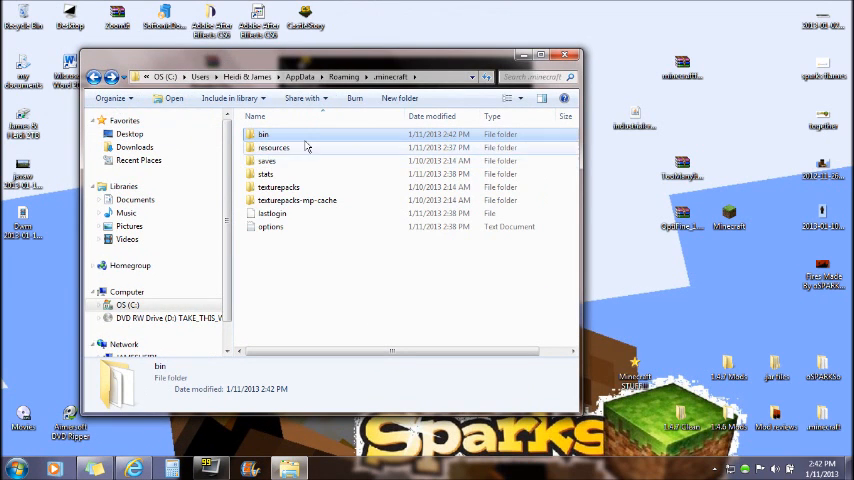
mouse_move(300, 248)
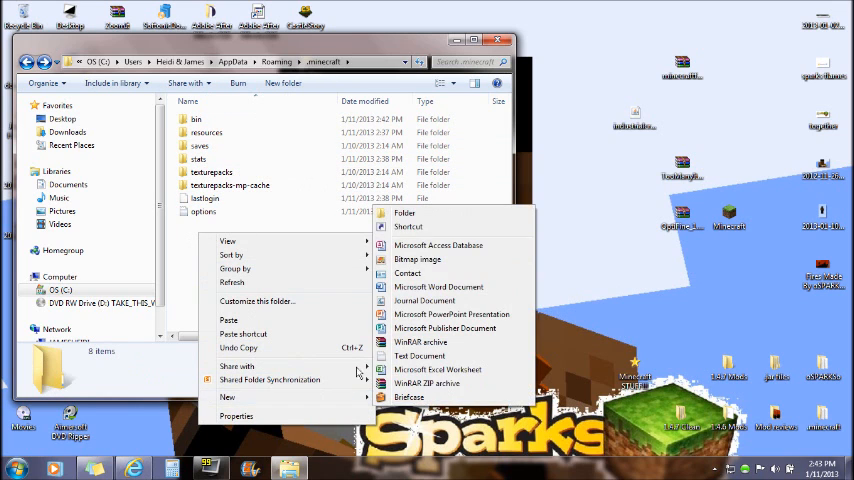
click(404, 212)
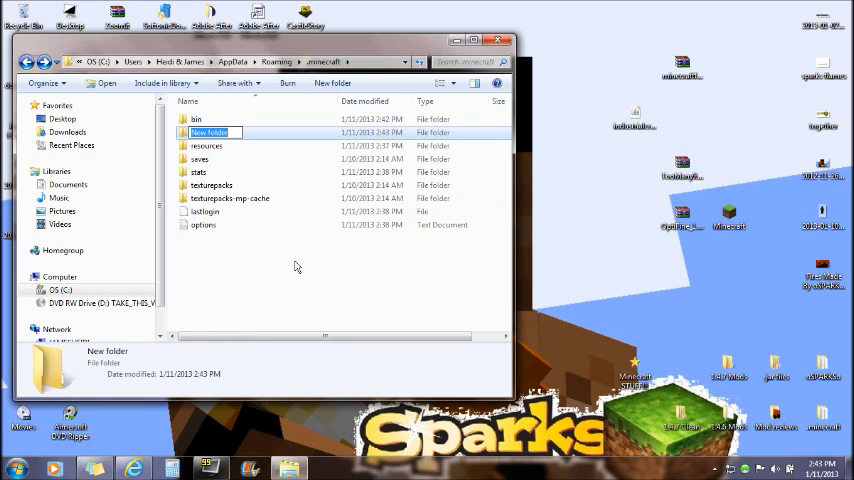
text(mods)
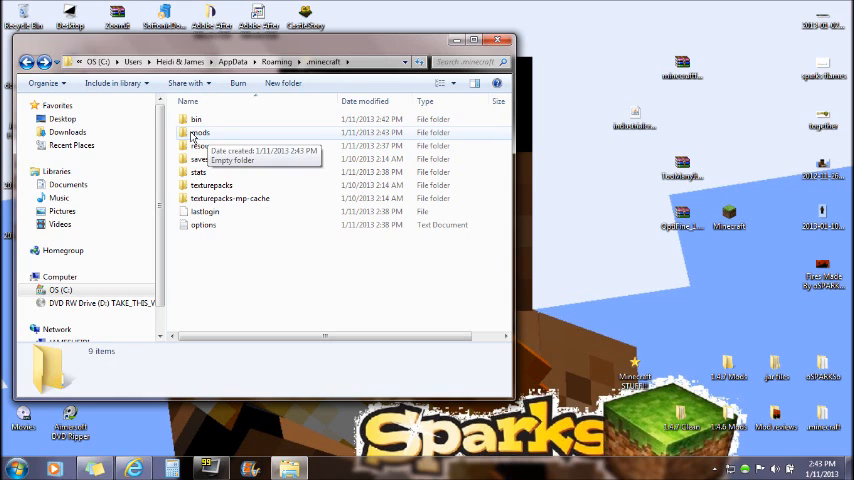
double_click(200, 132)
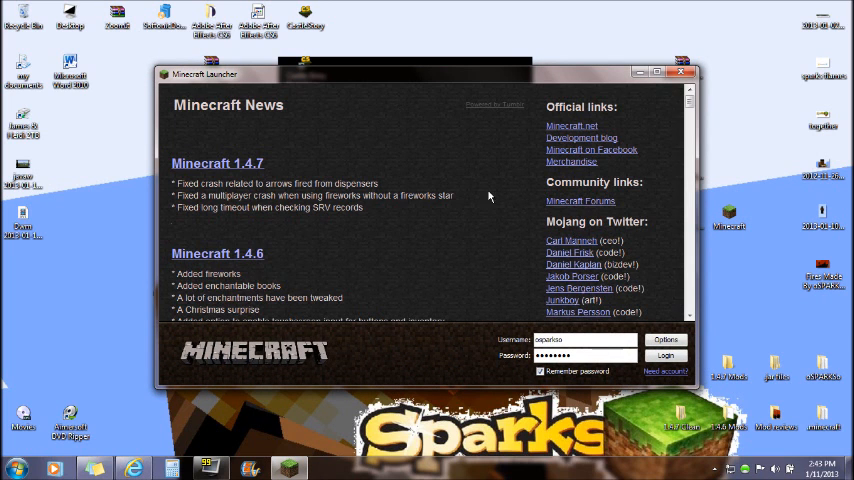
mouse_move(402, 280)
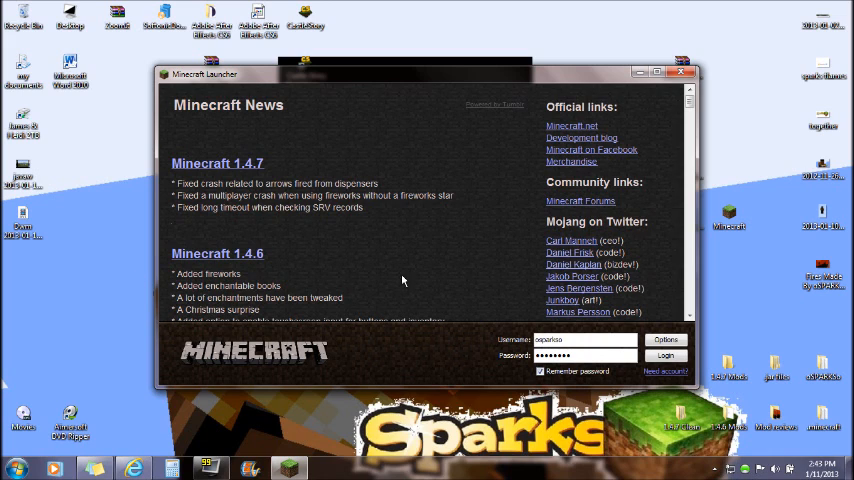
mouse_move(610, 372)
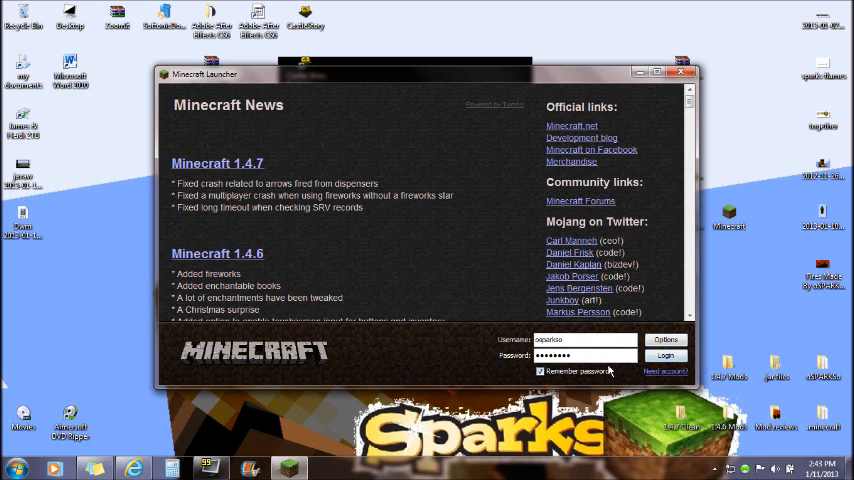
Log in through the launcher to reach the Forge title screen and begin a new world.
click(666, 356)
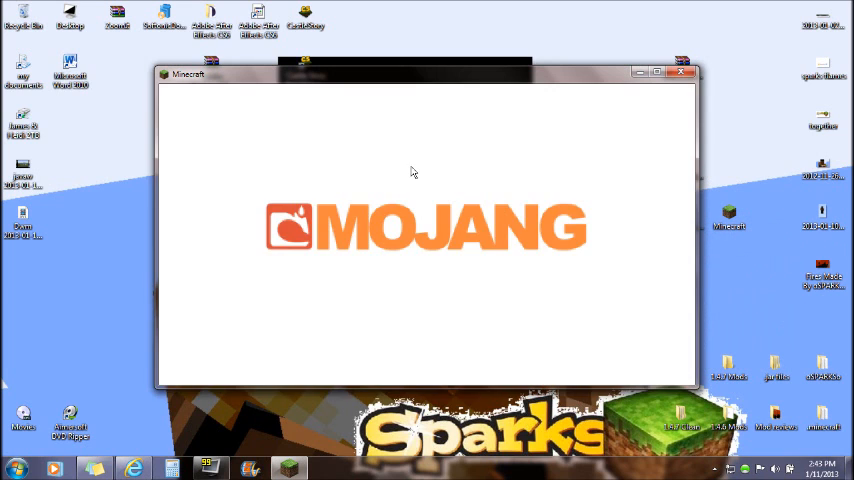
mouse_move(370, 180)
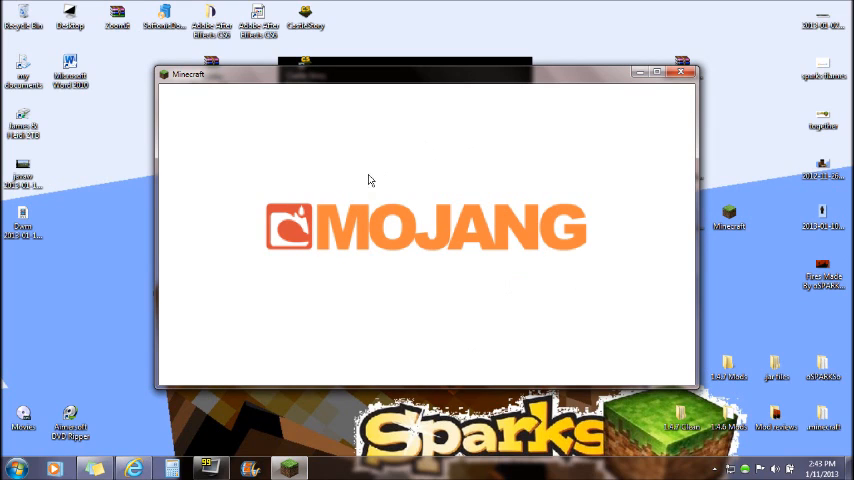
mouse_move(480, 196)
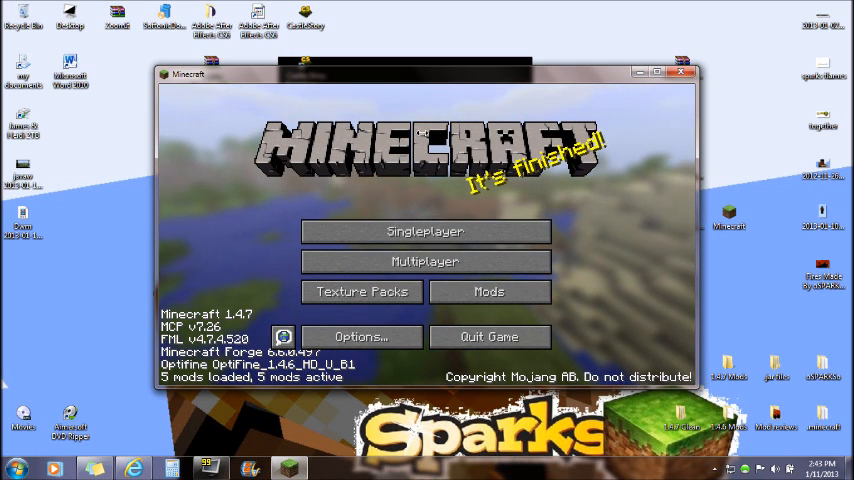
click(424, 232)
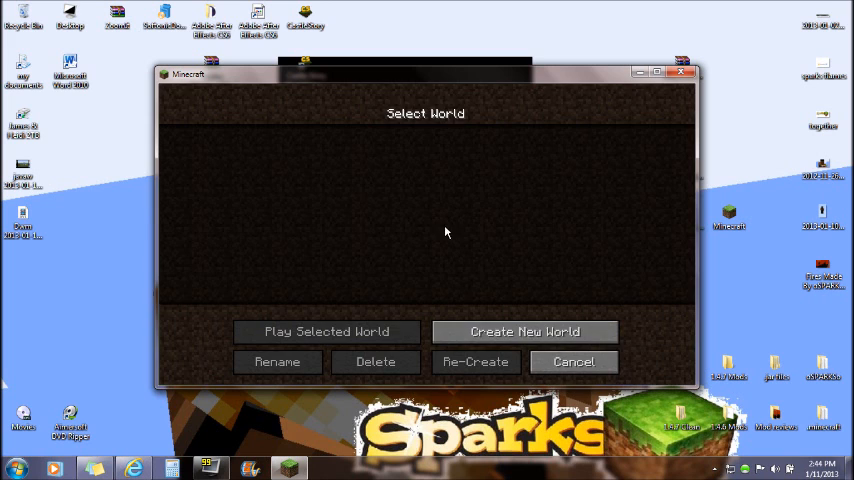
Set the game mode, choose Superflat world type with cheats on, and generate the world.
click(524, 332)
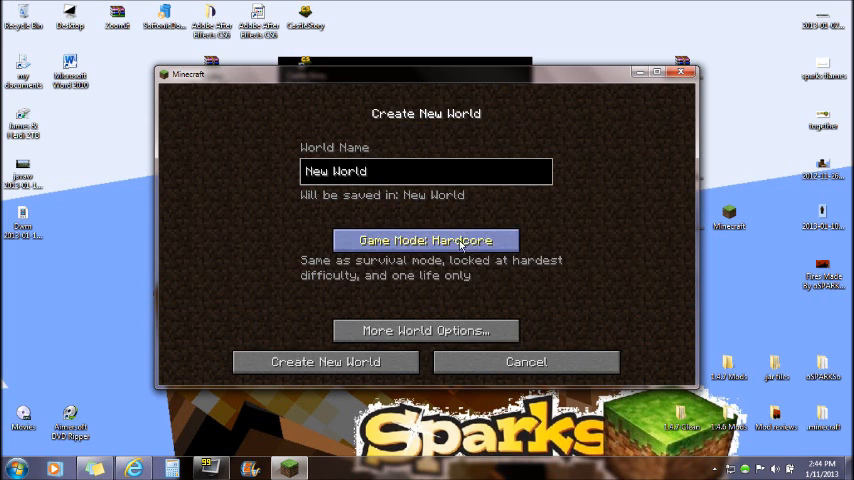
click(424, 330)
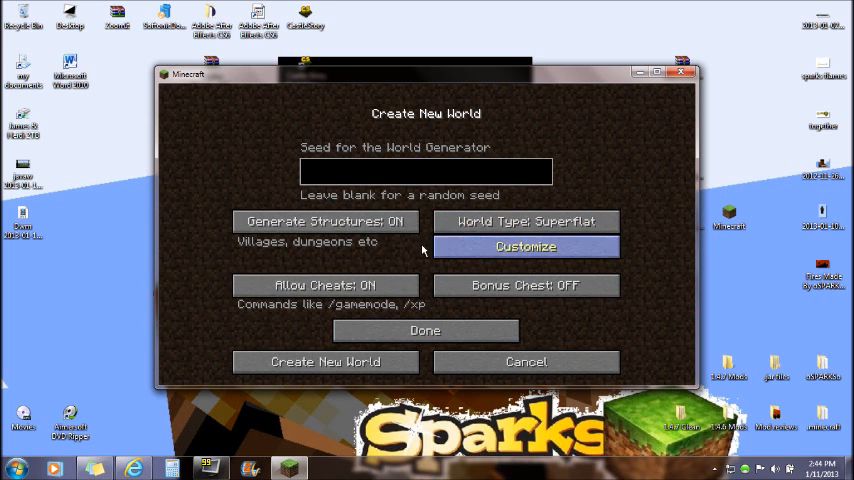
click(324, 360)
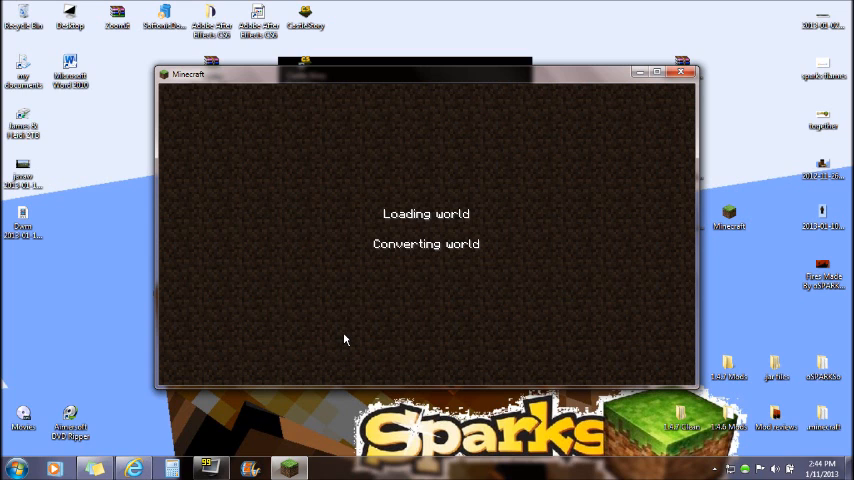
mouse_move(344, 212)
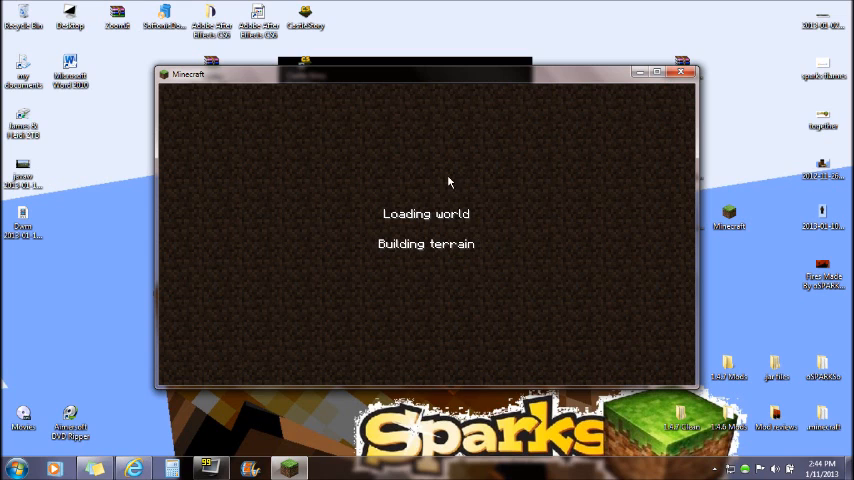
mouse_move(366, 196)
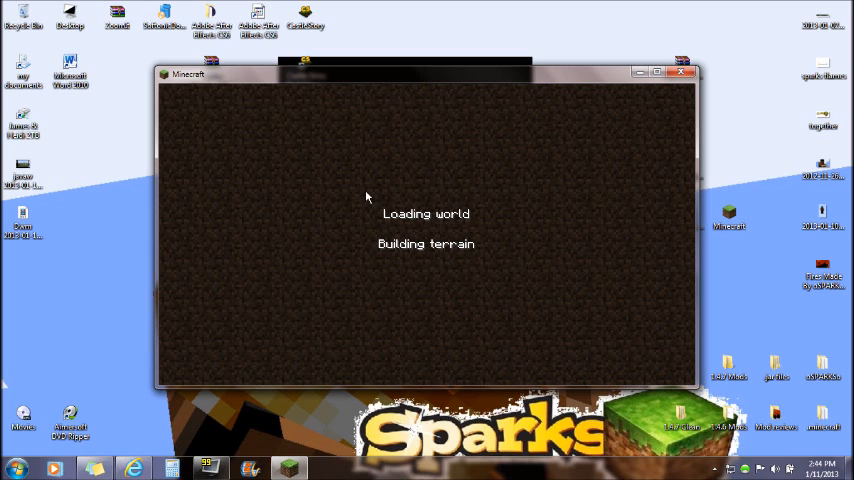
mouse_move(328, 232)
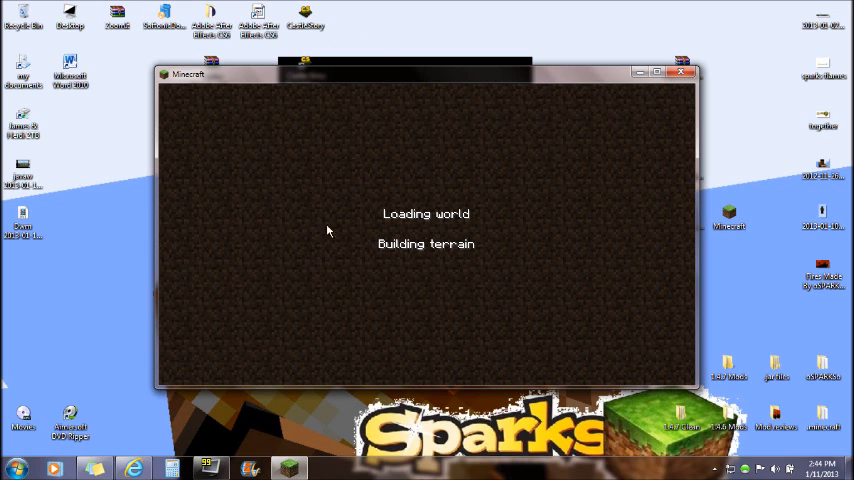
mouse_move(366, 228)
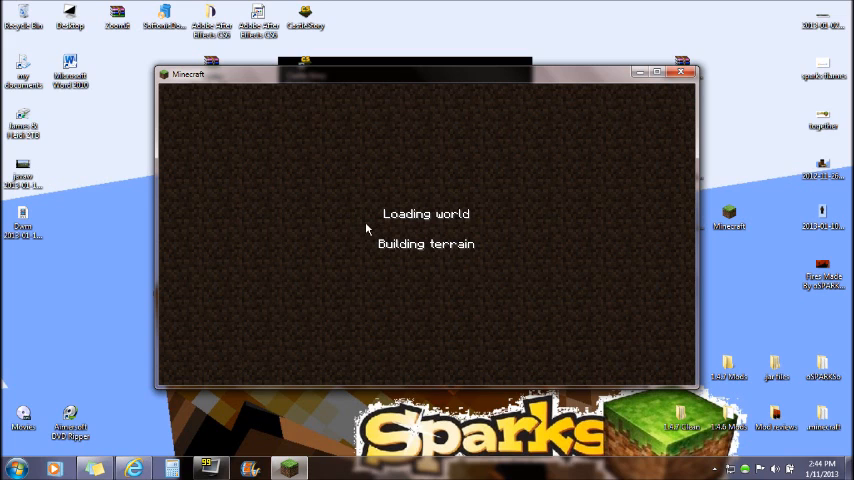
mouse_move(512, 356)
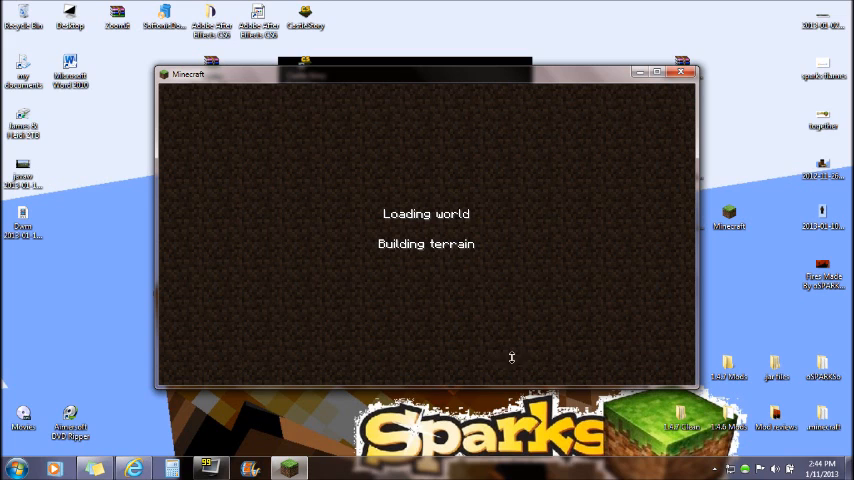
mouse_move(598, 34)
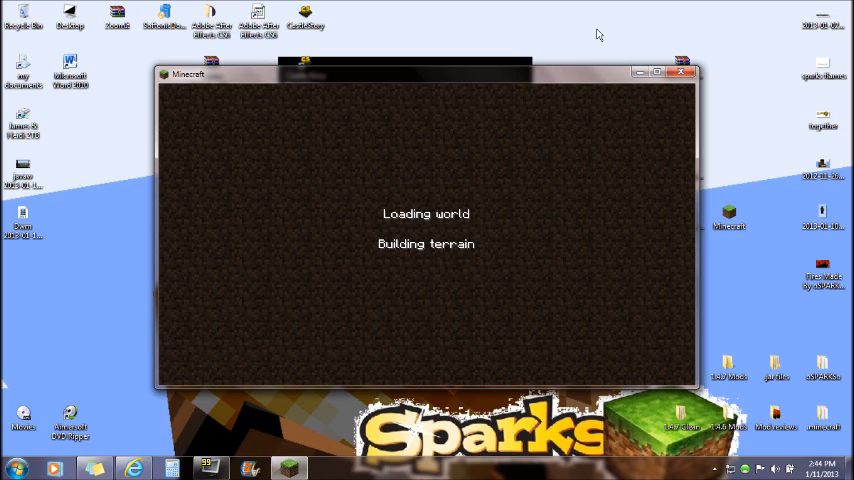
mouse_move(304, 212)
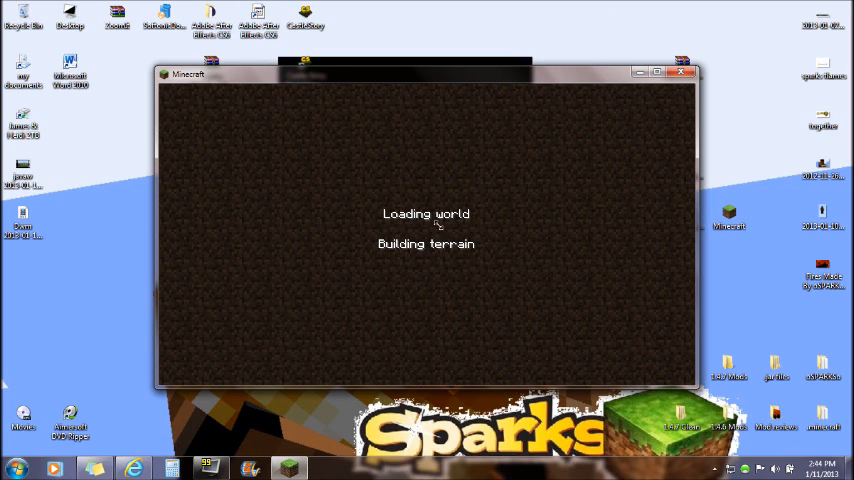
mouse_move(478, 276)
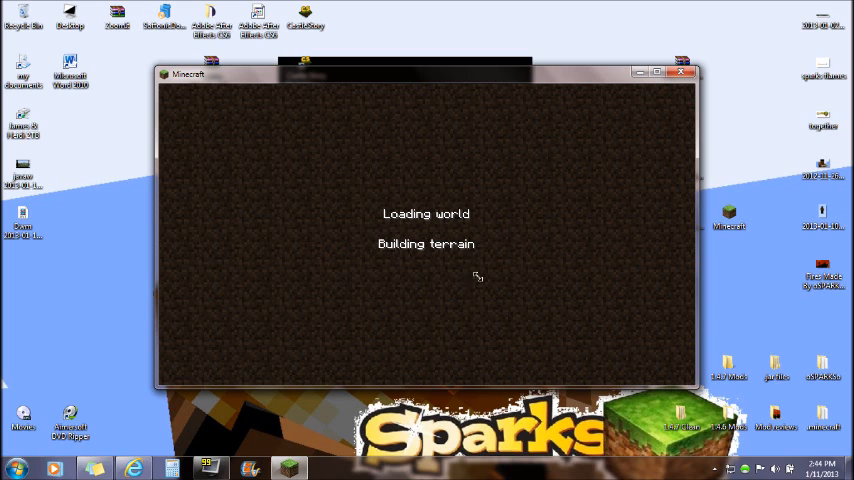
mouse_move(414, 278)
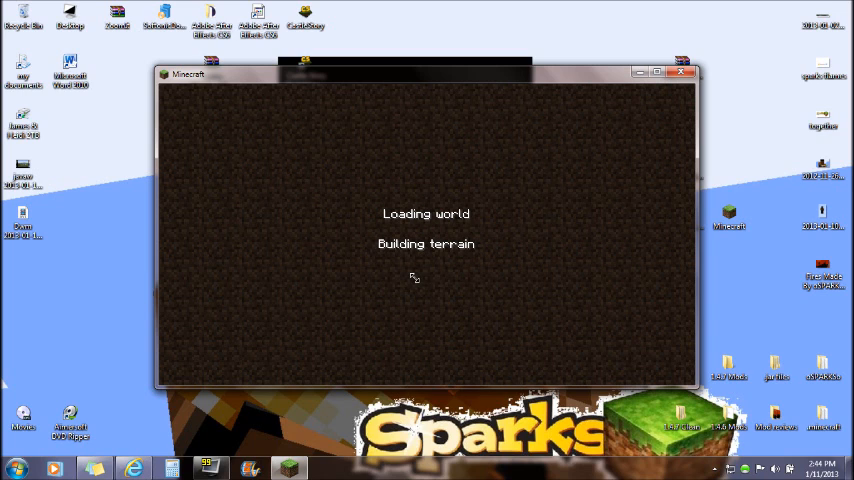
mouse_move(336, 202)
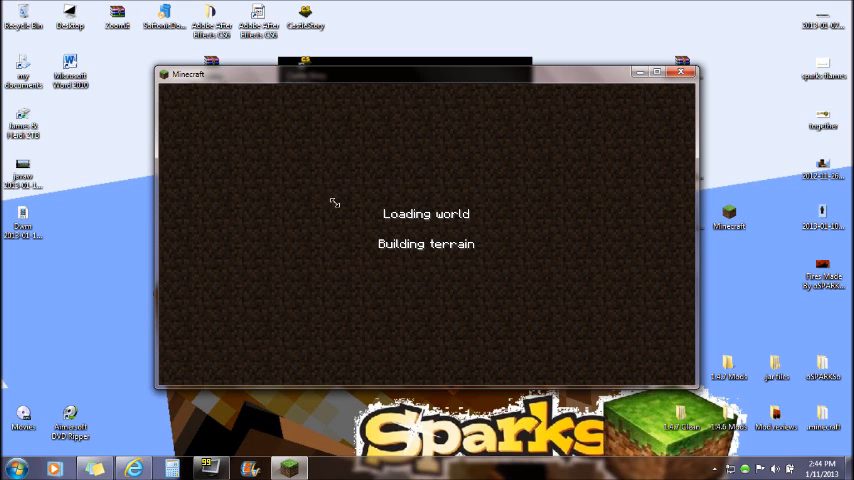
mouse_move(406, 264)
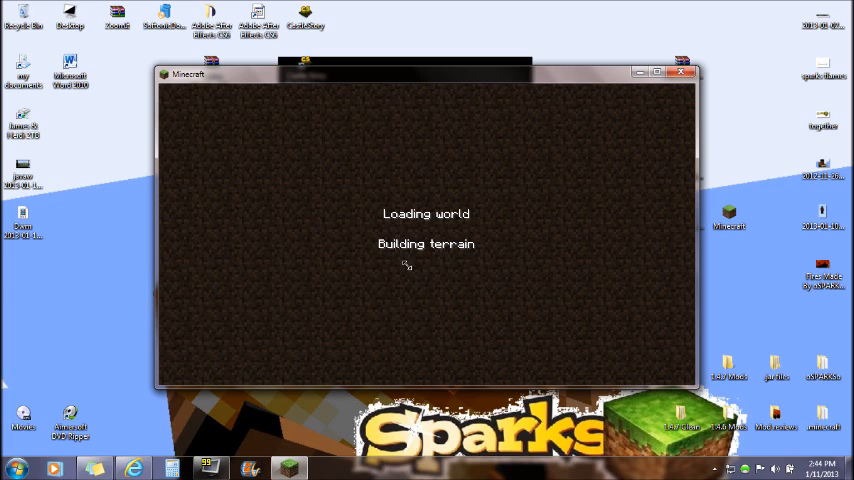
mouse_move(384, 148)
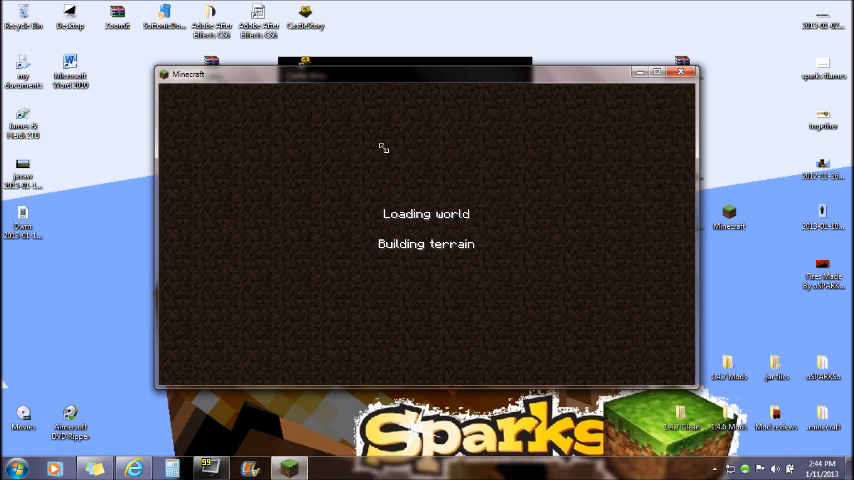
mouse_move(96, 282)
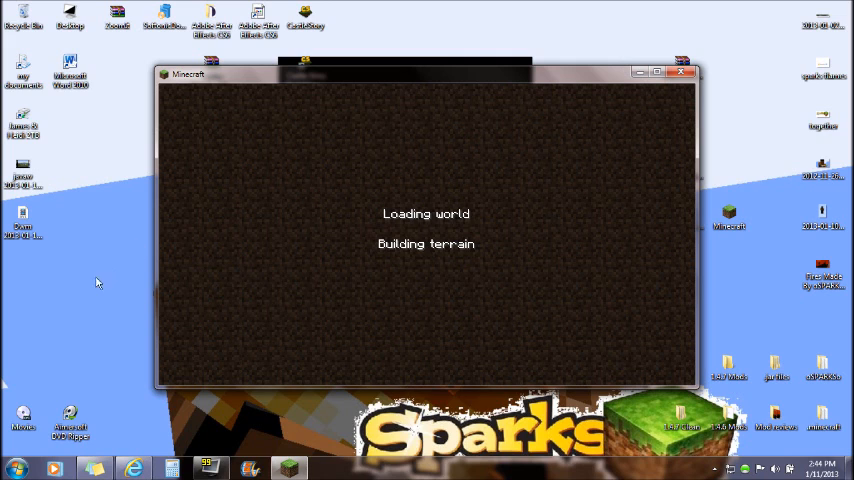
mouse_move(430, 218)
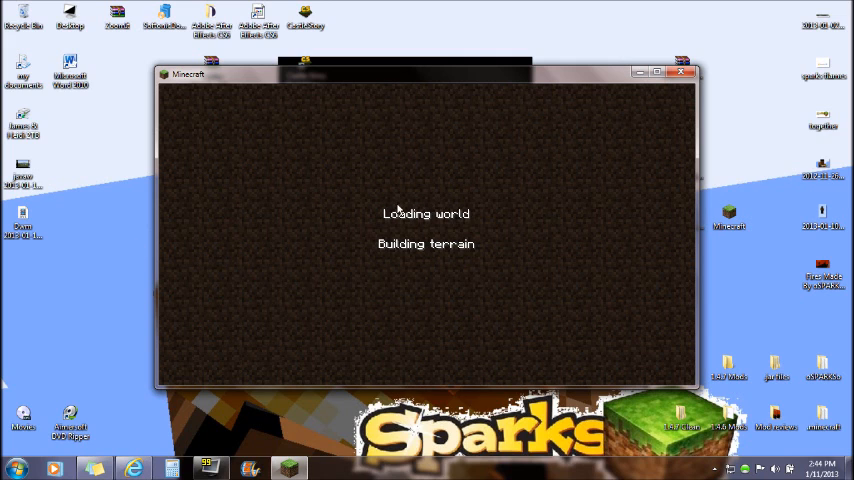
mouse_move(372, 212)
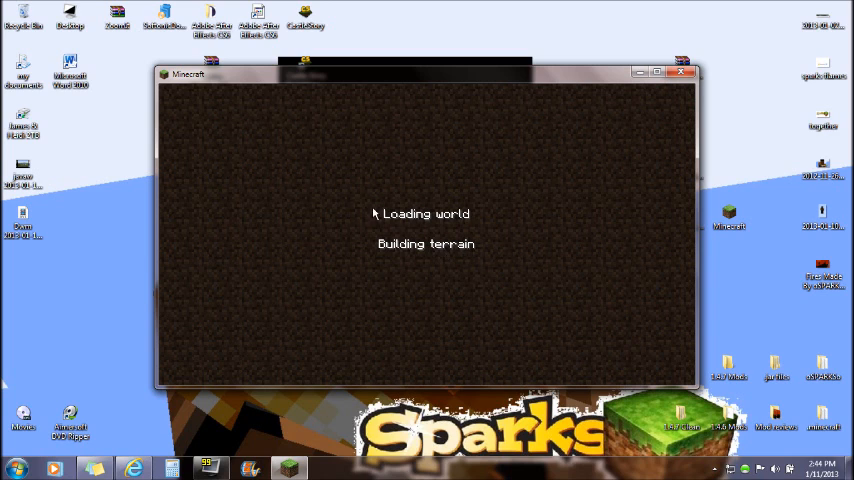
mouse_move(356, 226)
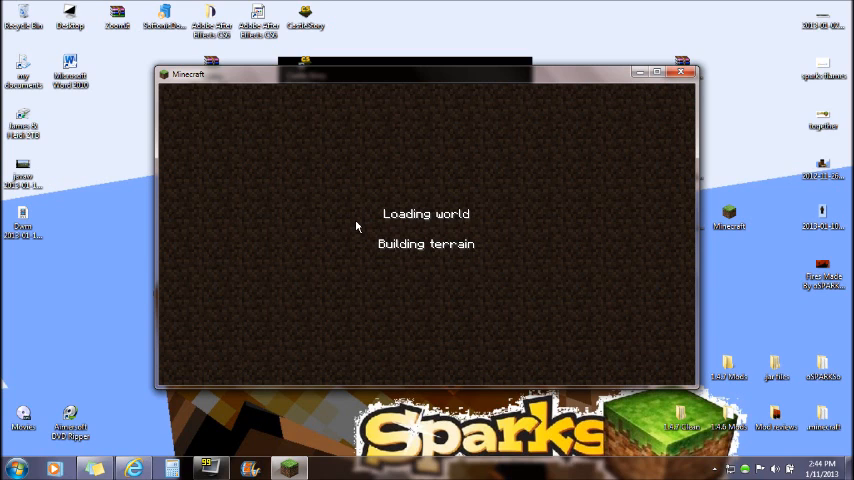
mouse_move(388, 272)
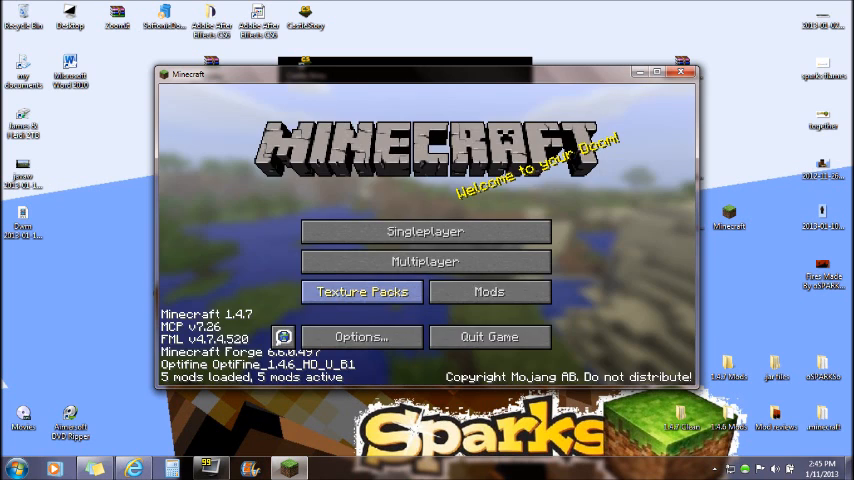
Enter the flat world and browse the IndustrialCraft 2 tab in the creative inventory.
click(424, 232)
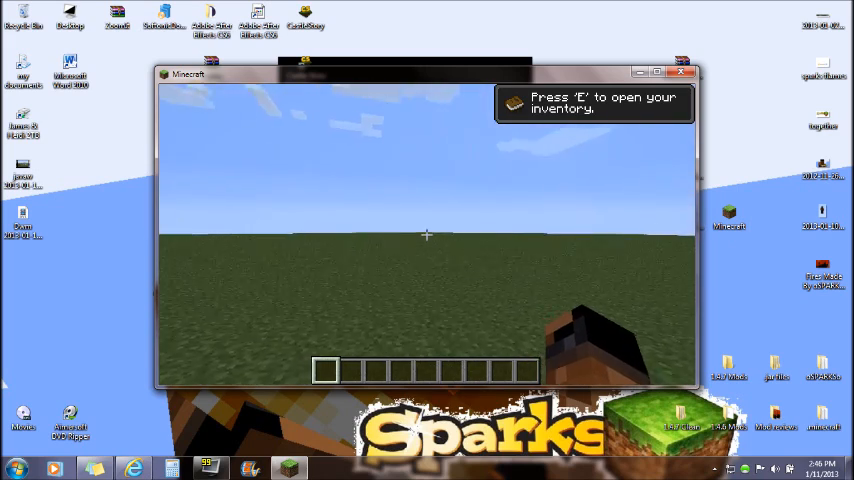
key(e)
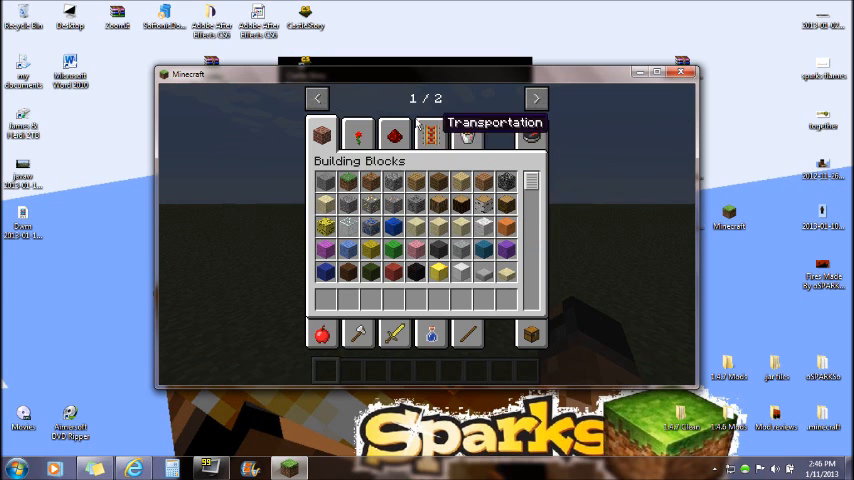
click(536, 98)
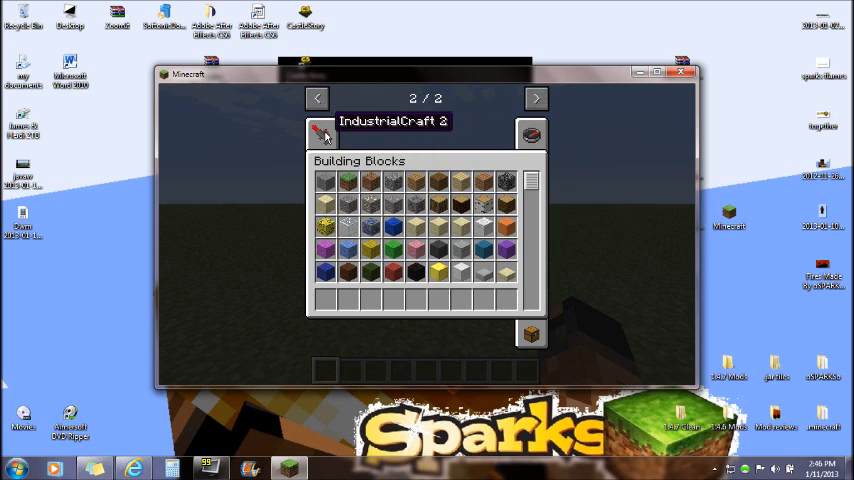
click(322, 132)
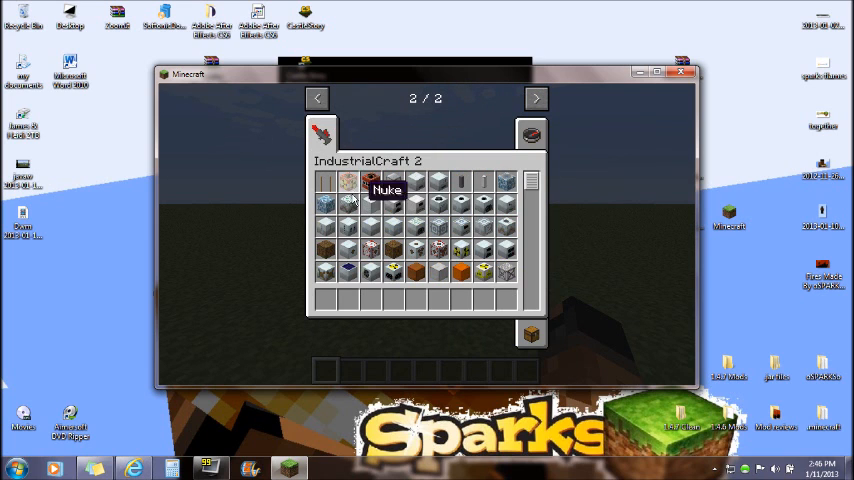
scroll(down, 3)
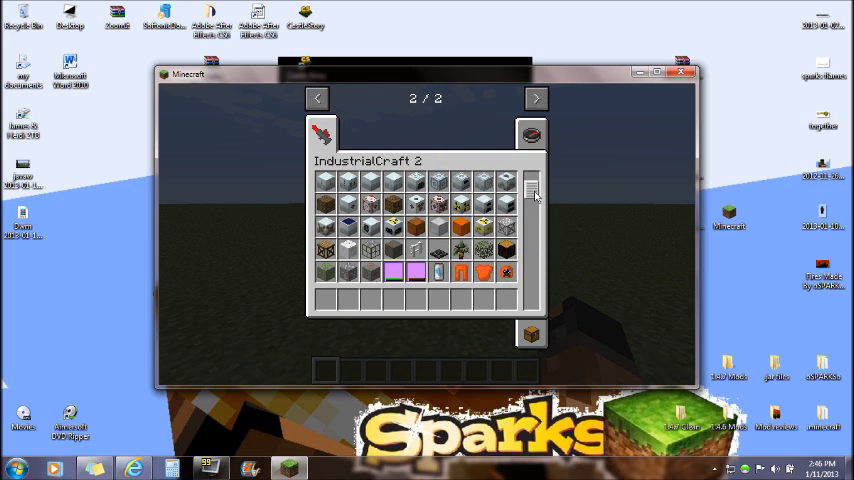